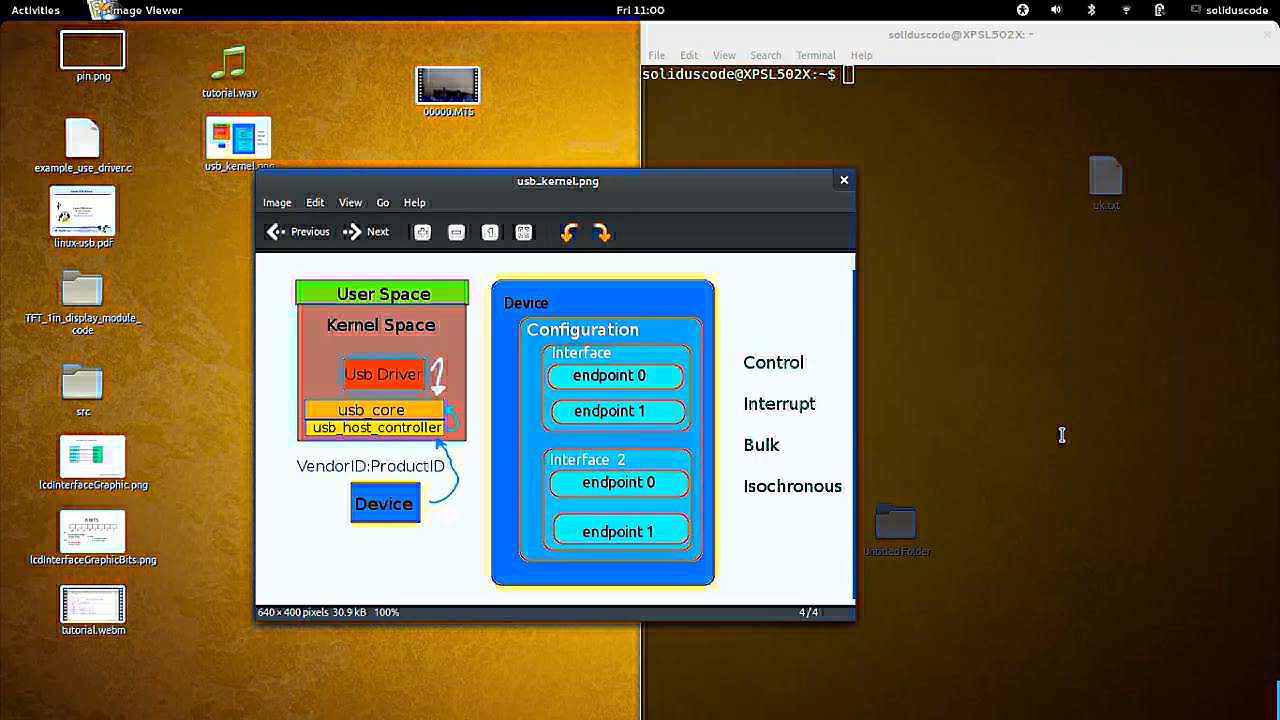
mouse_move(738, 432)
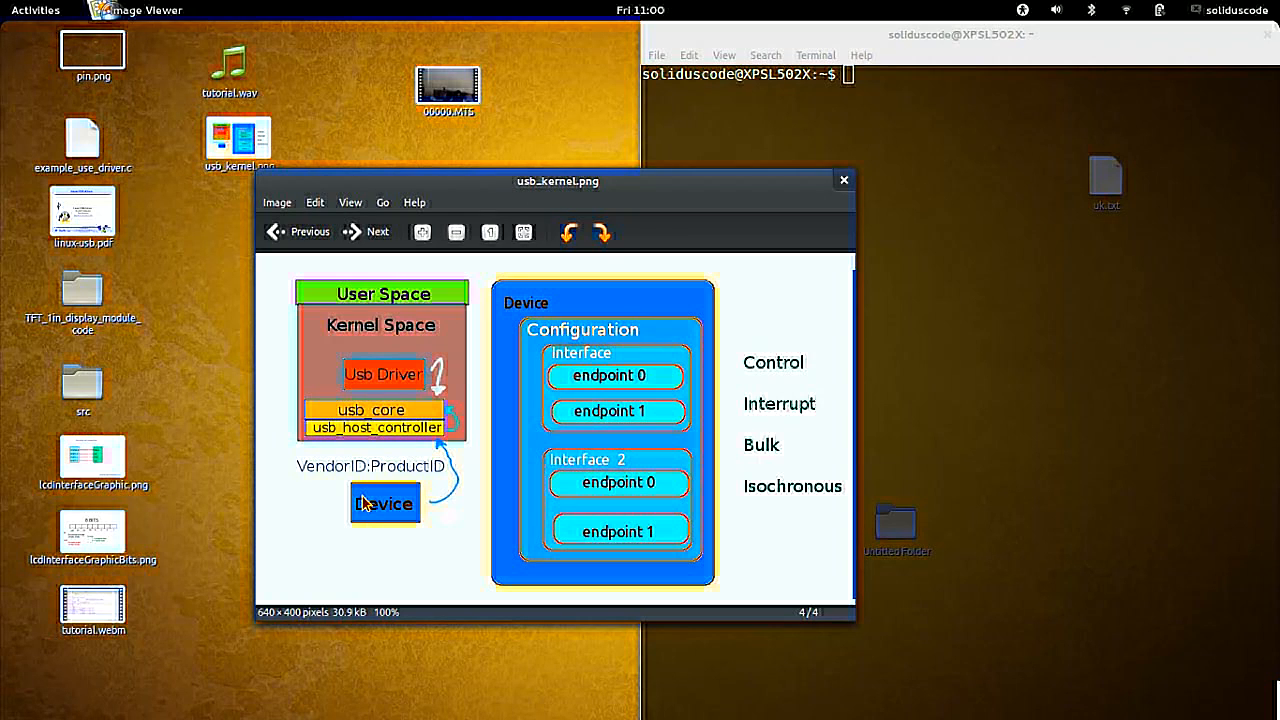
mouse_move(390, 476)
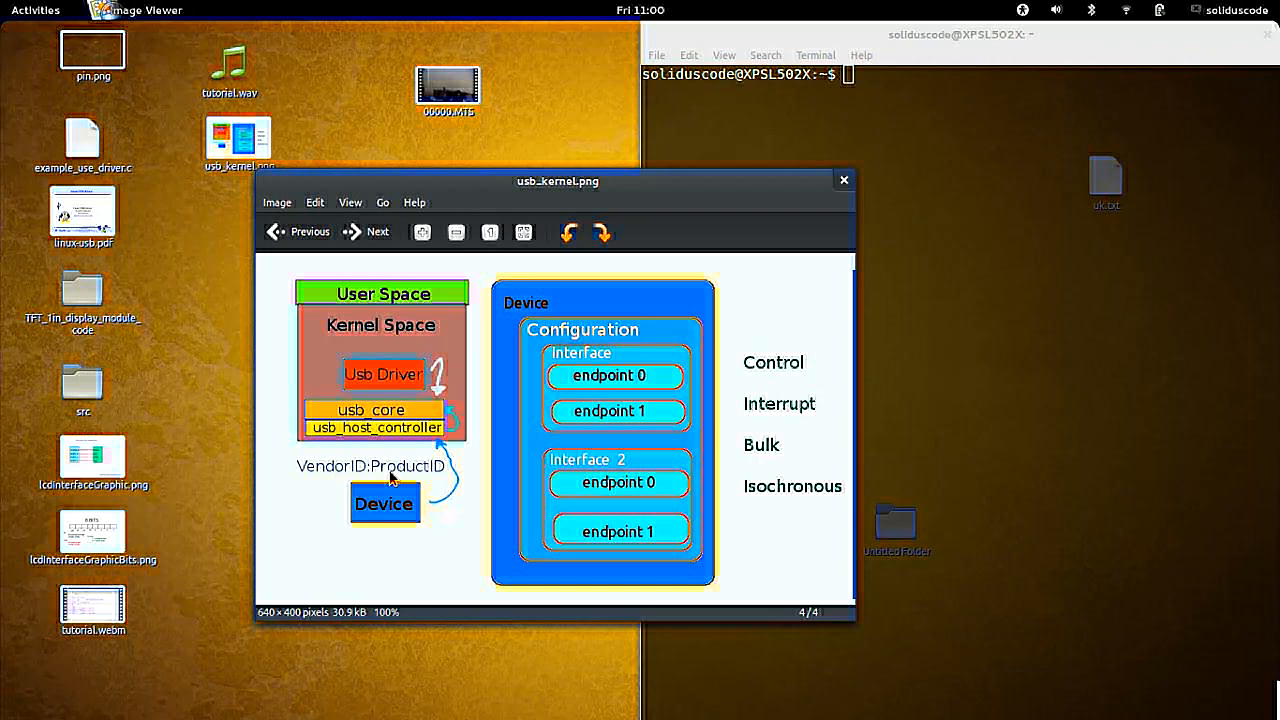
mouse_move(348, 346)
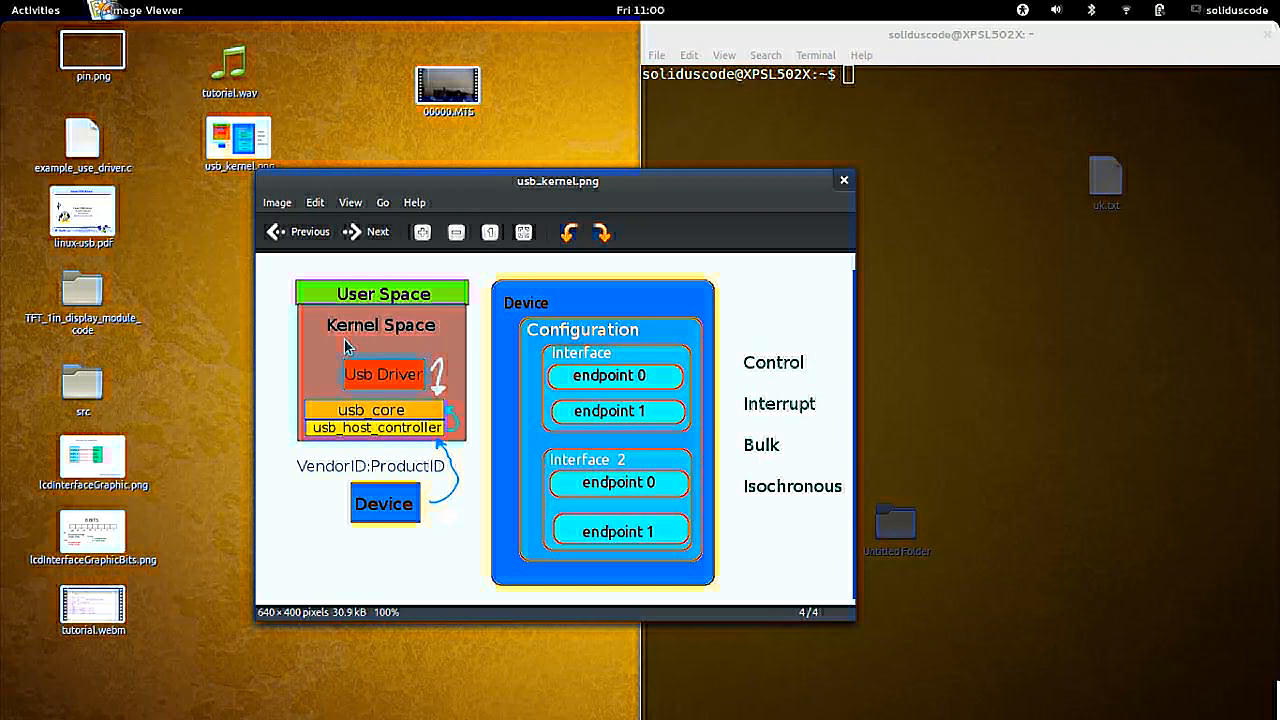
mouse_move(370, 470)
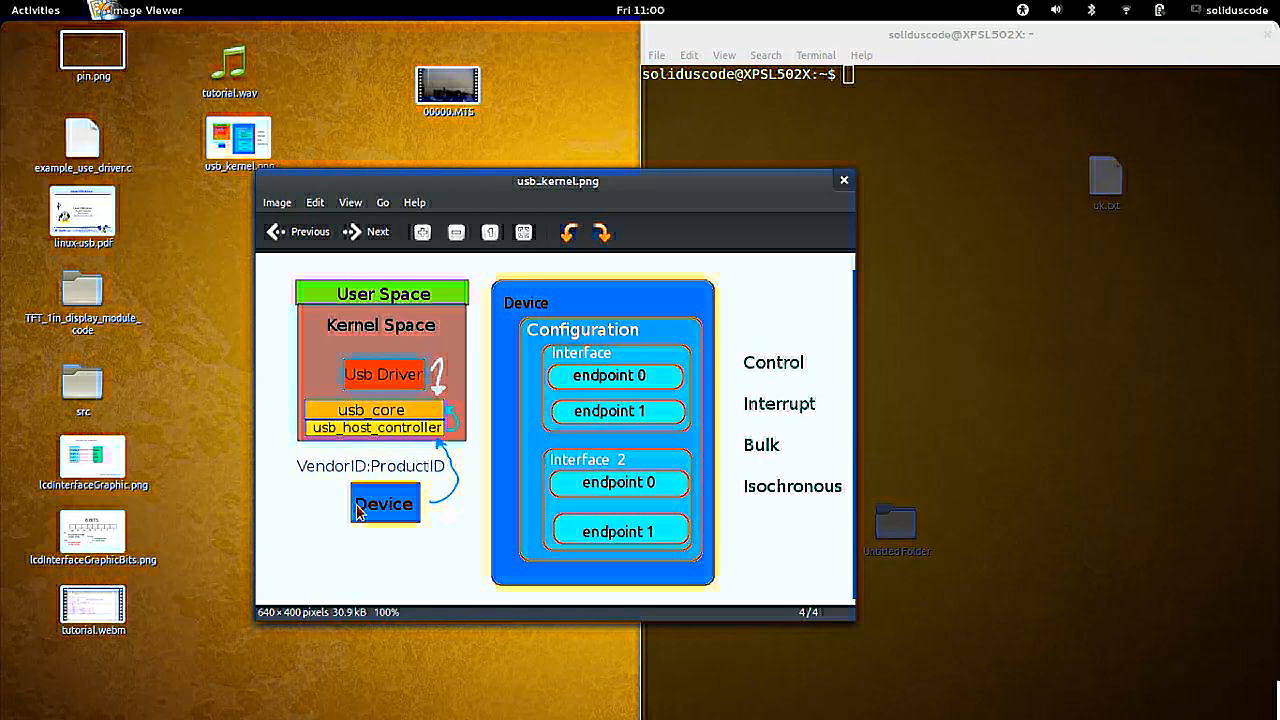
mouse_move(408, 362)
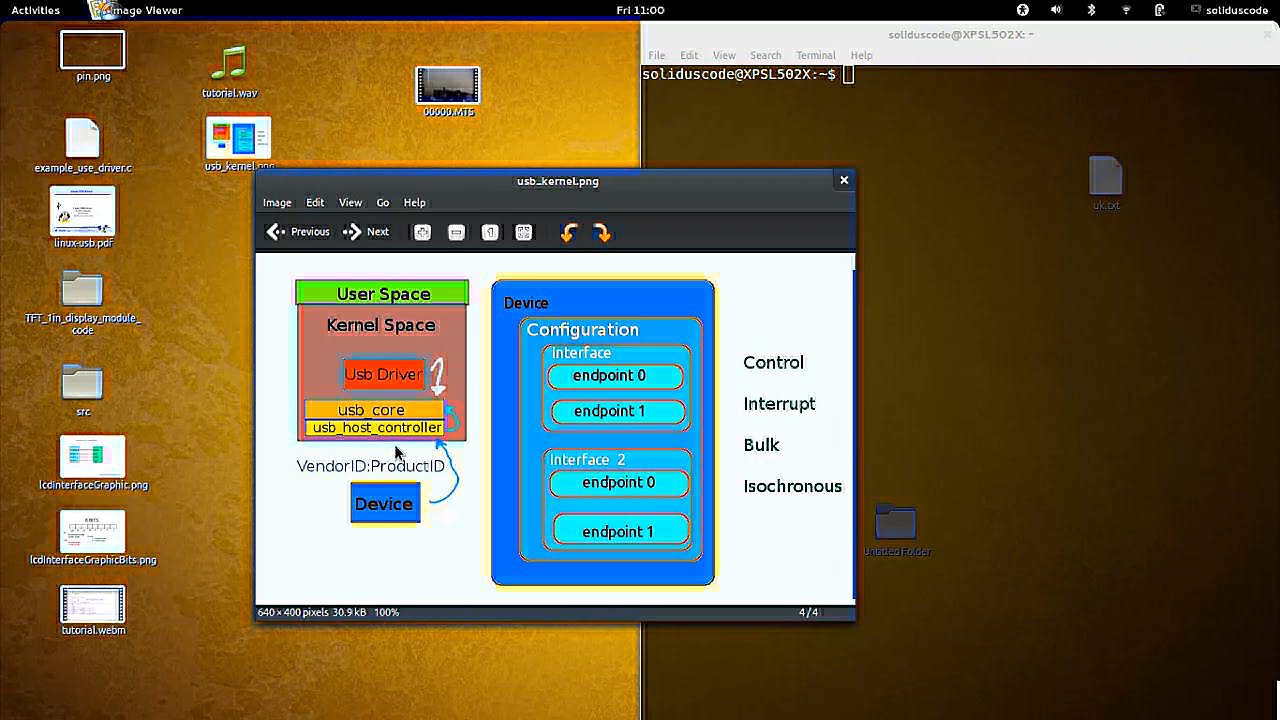
mouse_move(372, 528)
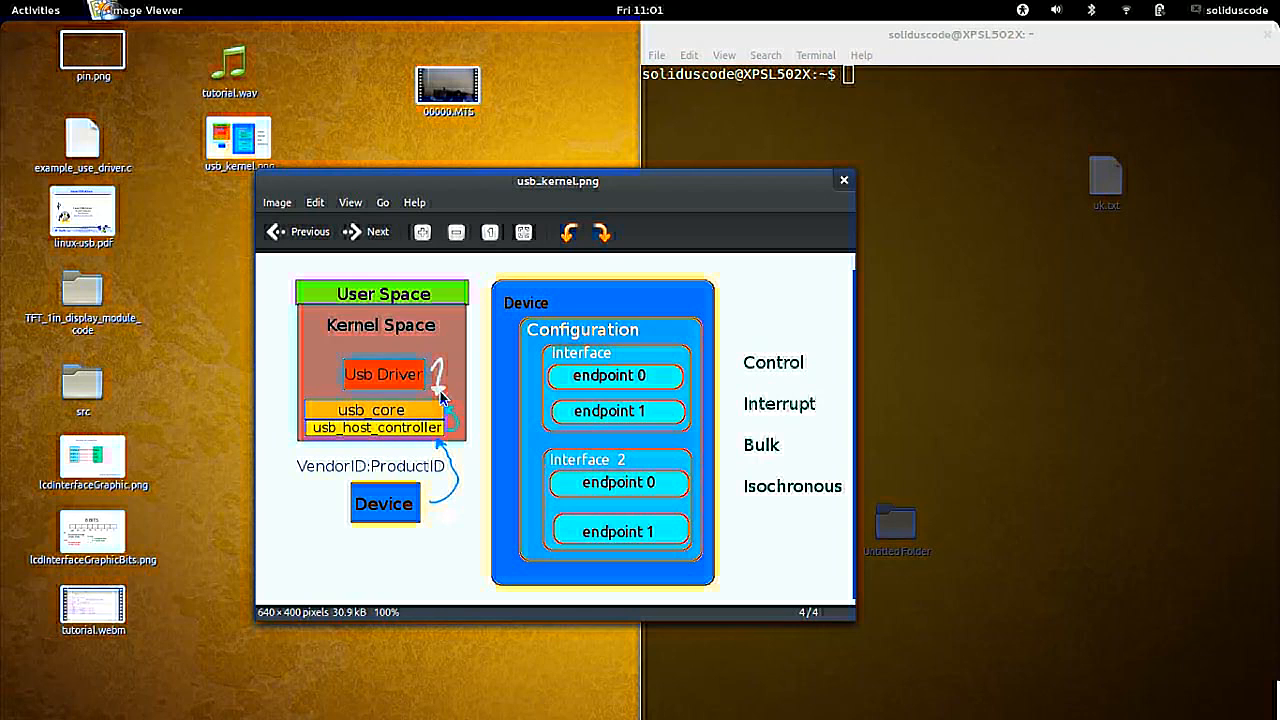
mouse_move(416, 408)
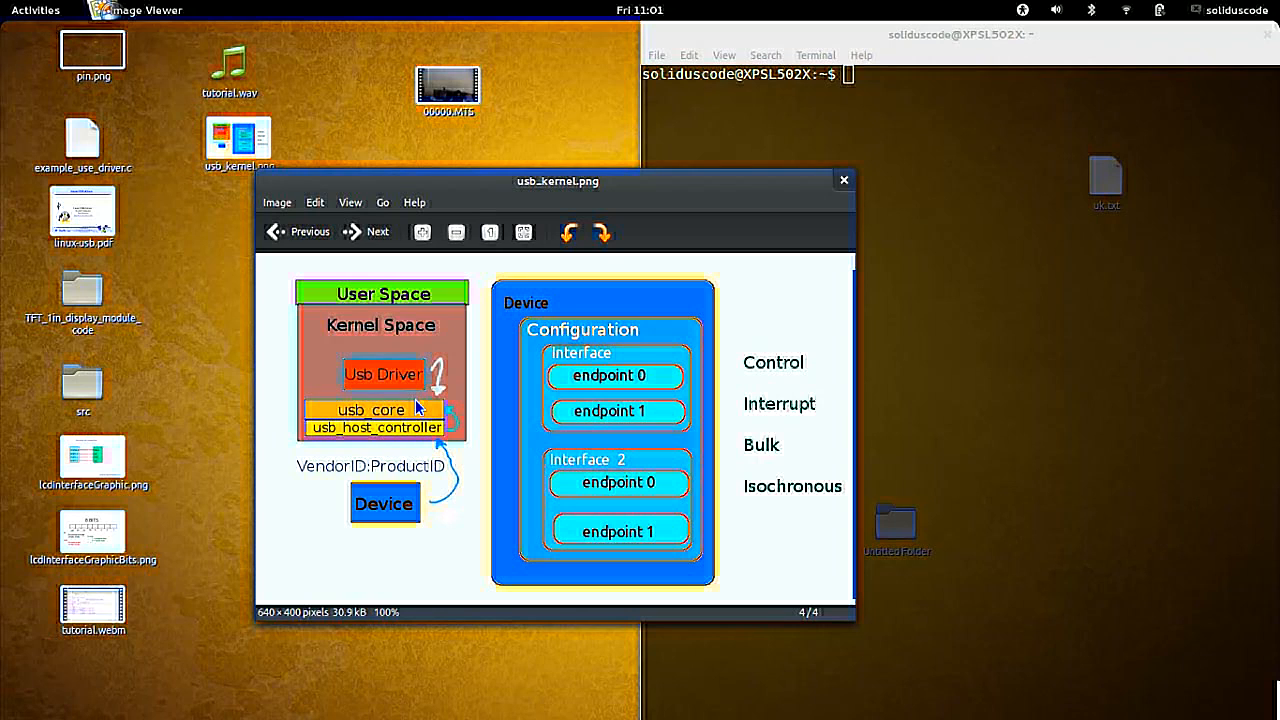
mouse_move(376, 358)
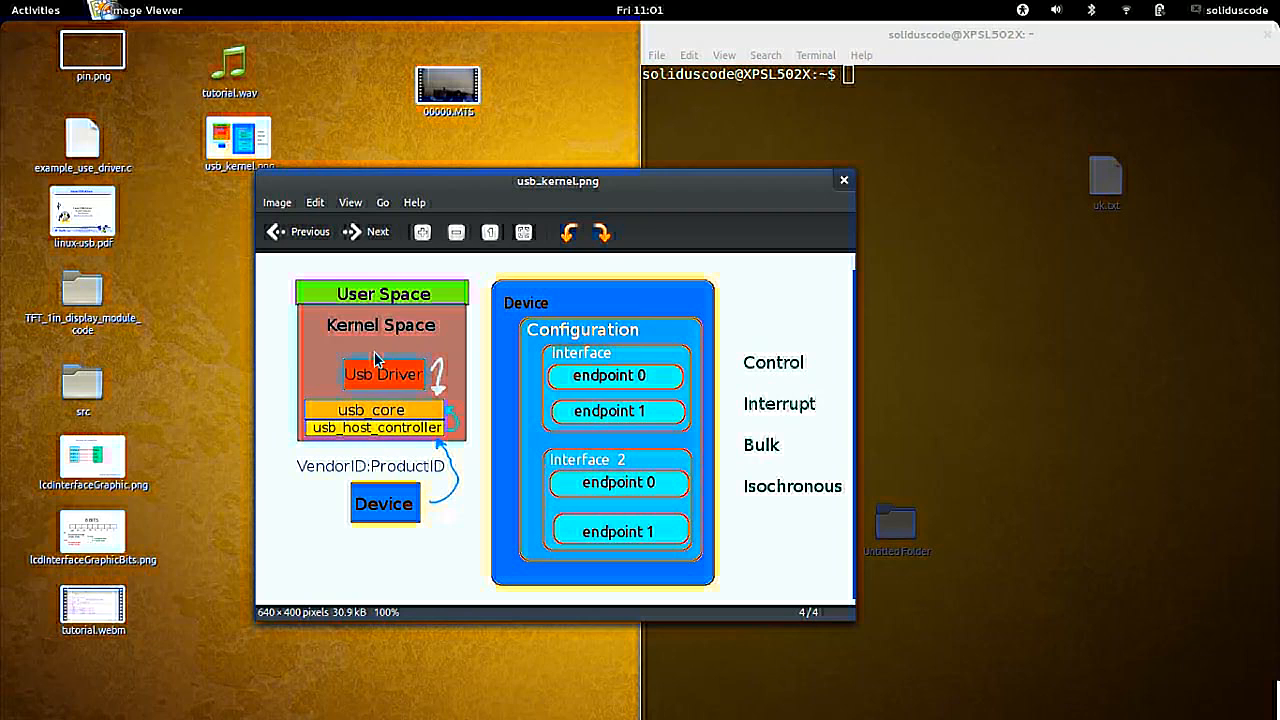
mouse_move(362, 348)
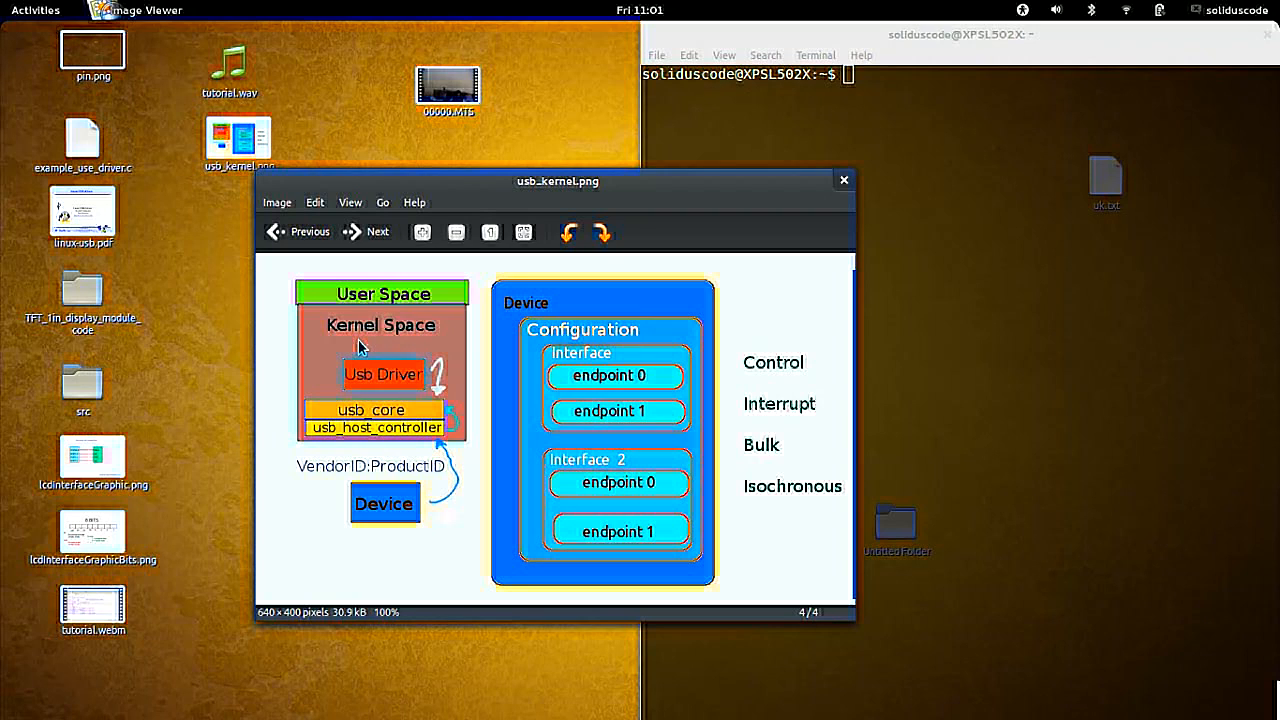
mouse_move(396, 332)
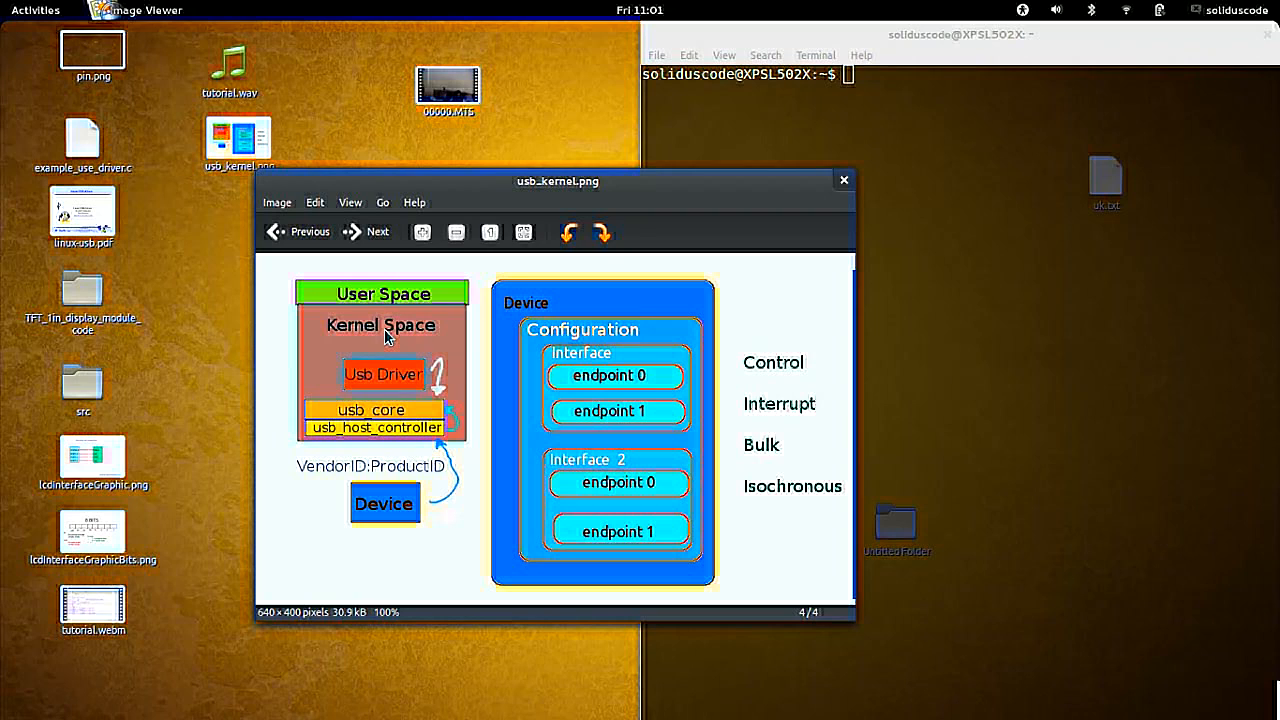
mouse_move(386, 332)
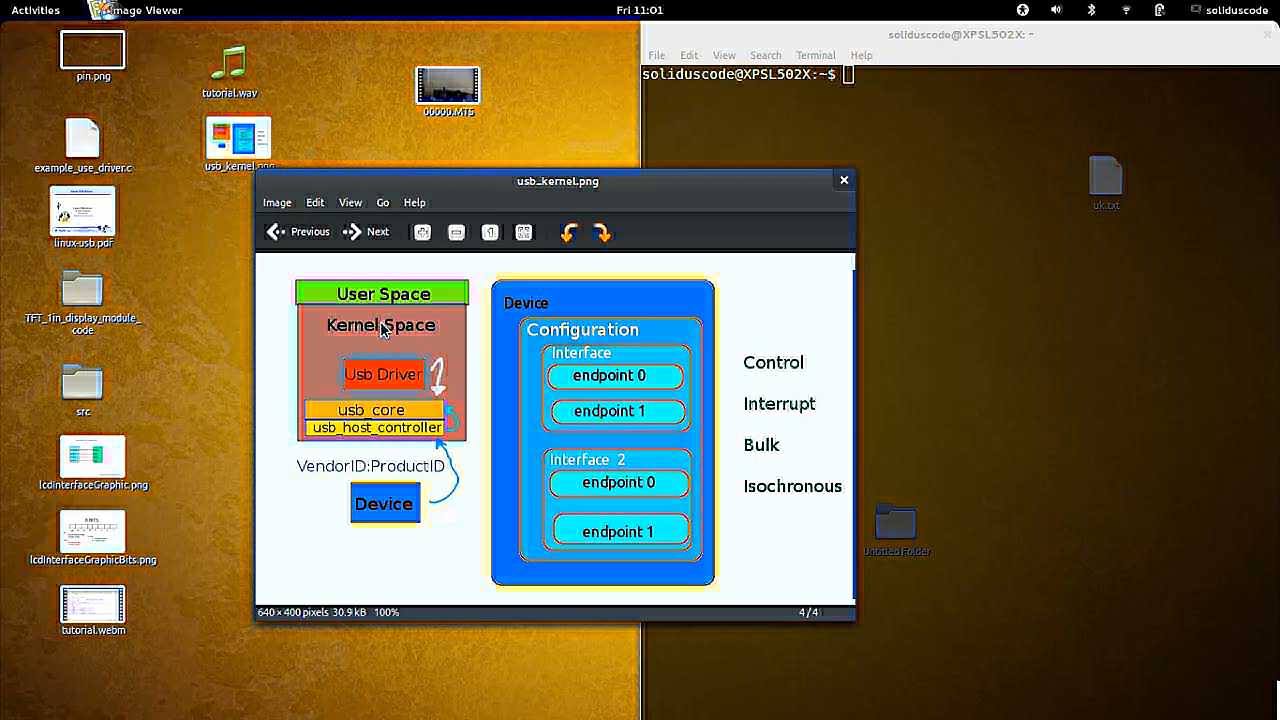
mouse_move(396, 348)
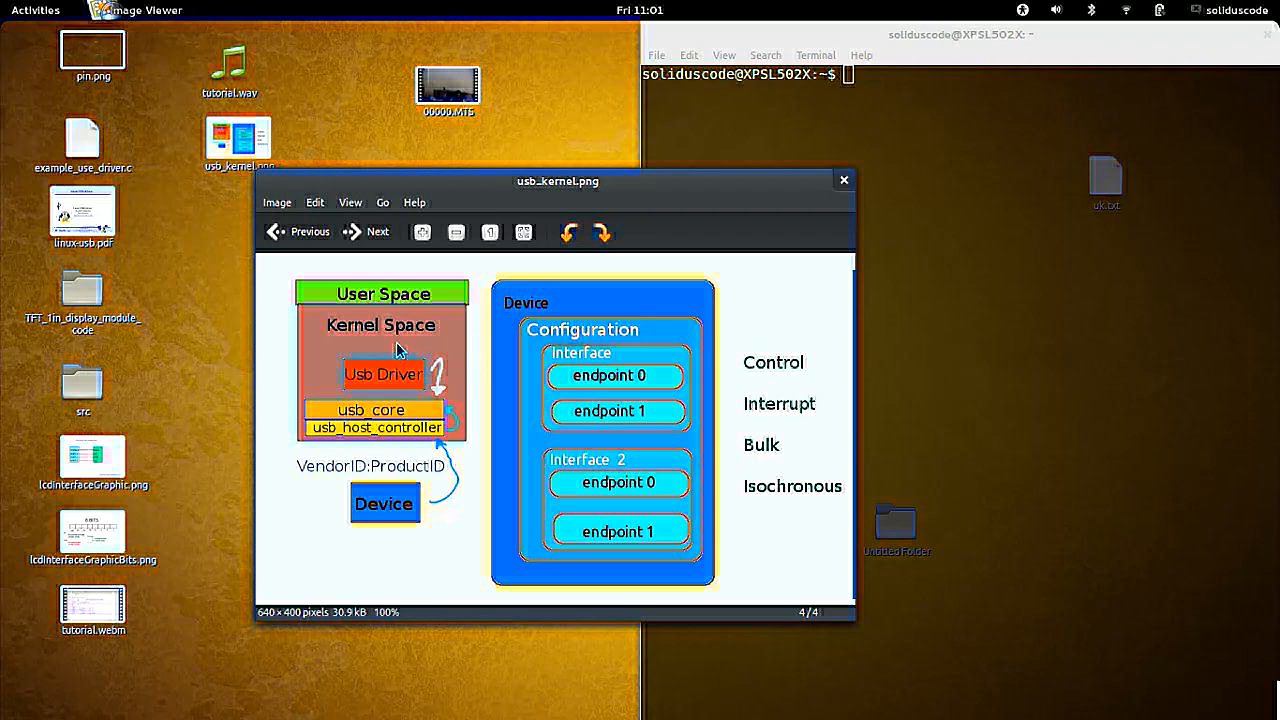
mouse_move(386, 366)
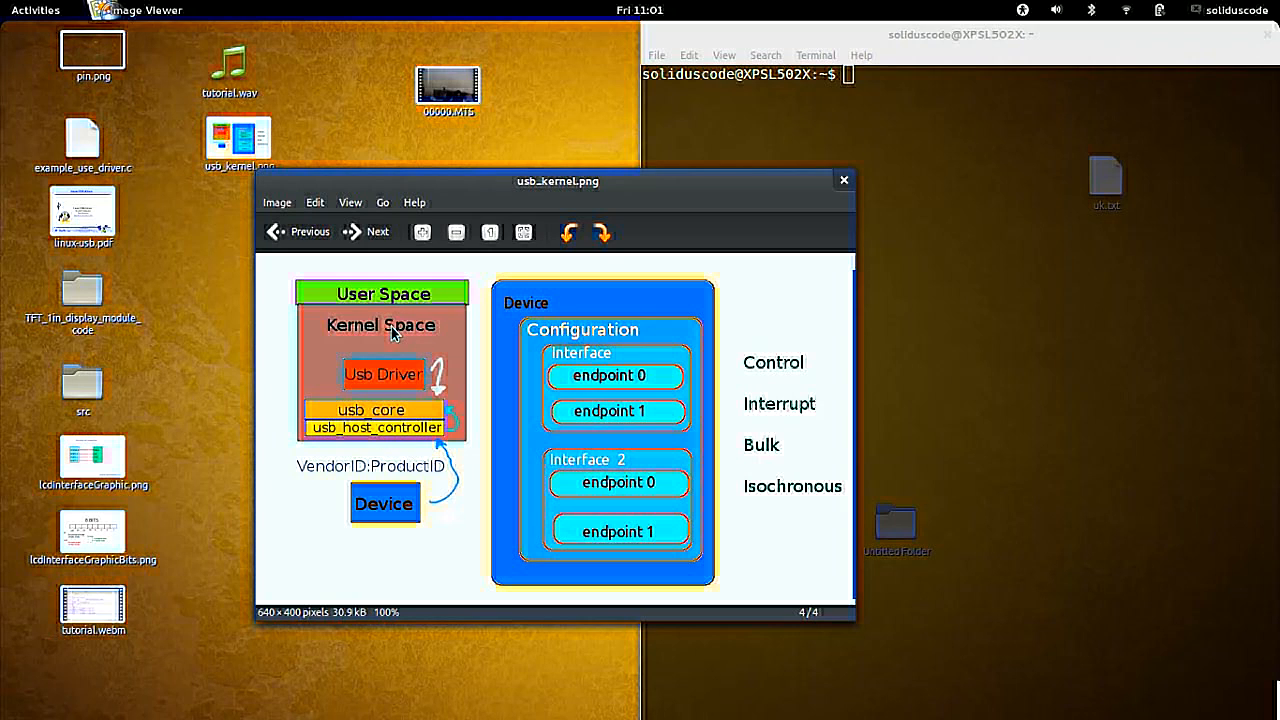
mouse_move(376, 356)
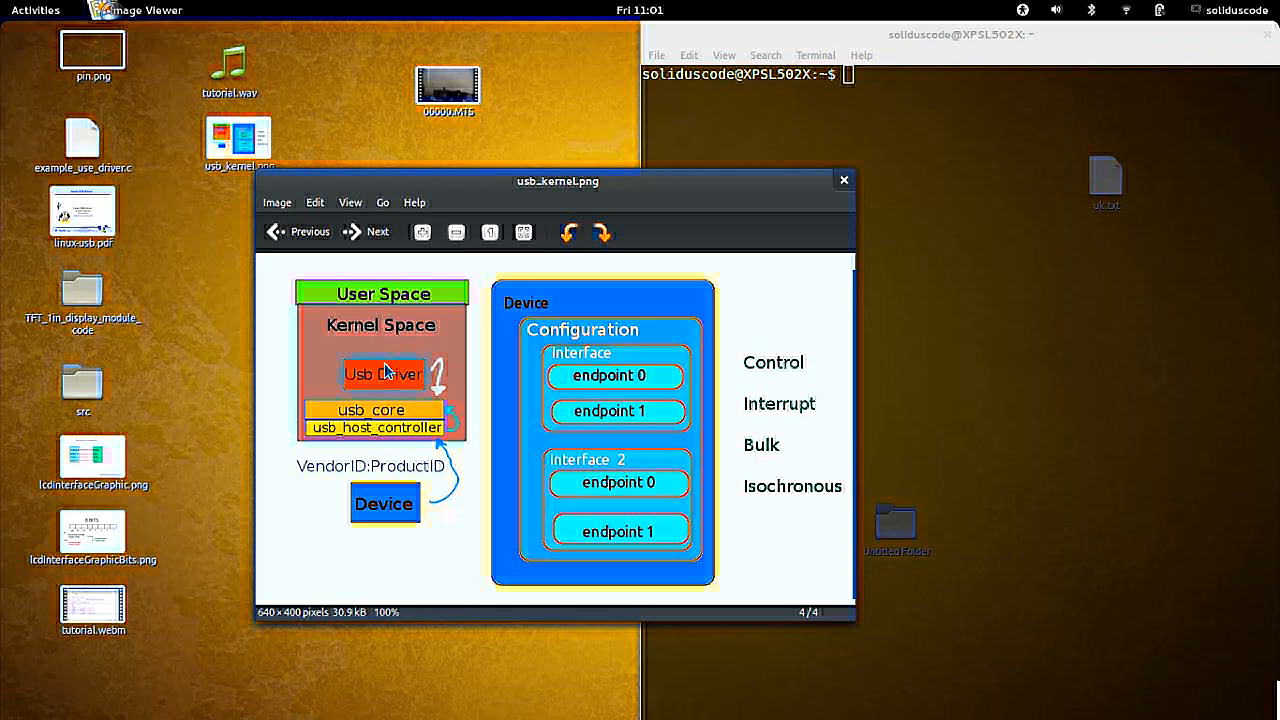
mouse_move(416, 344)
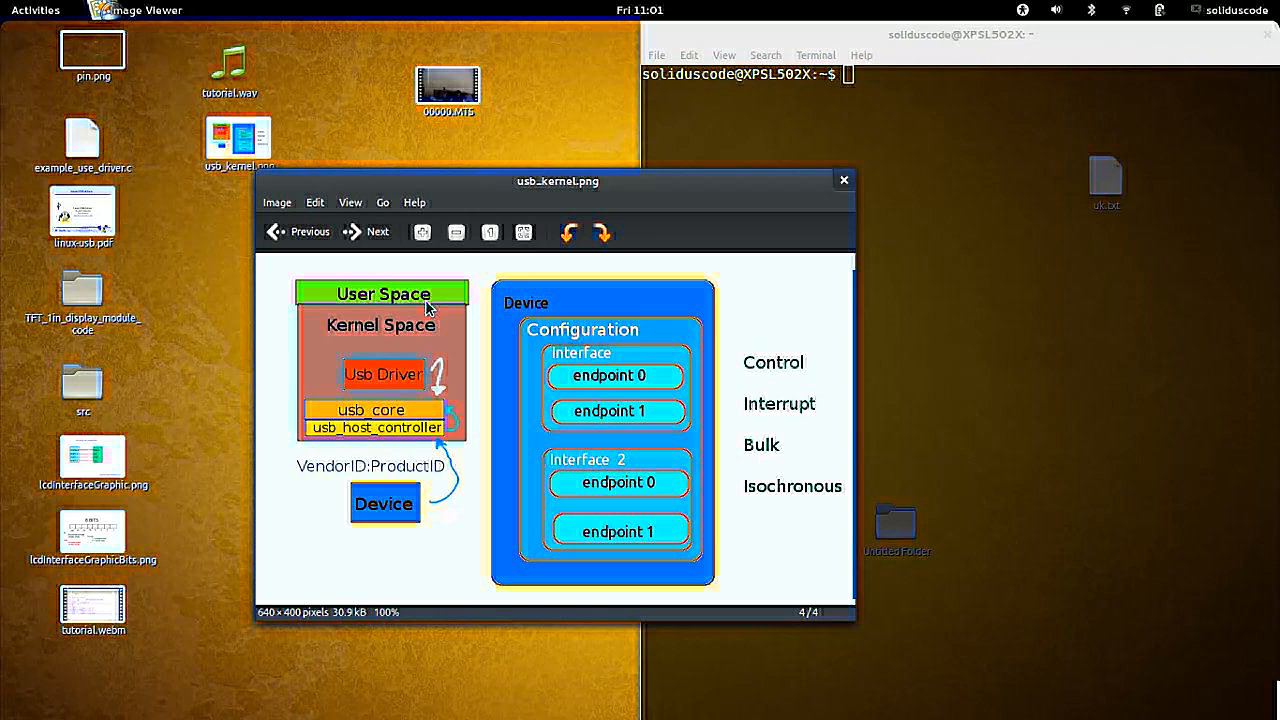
mouse_move(396, 518)
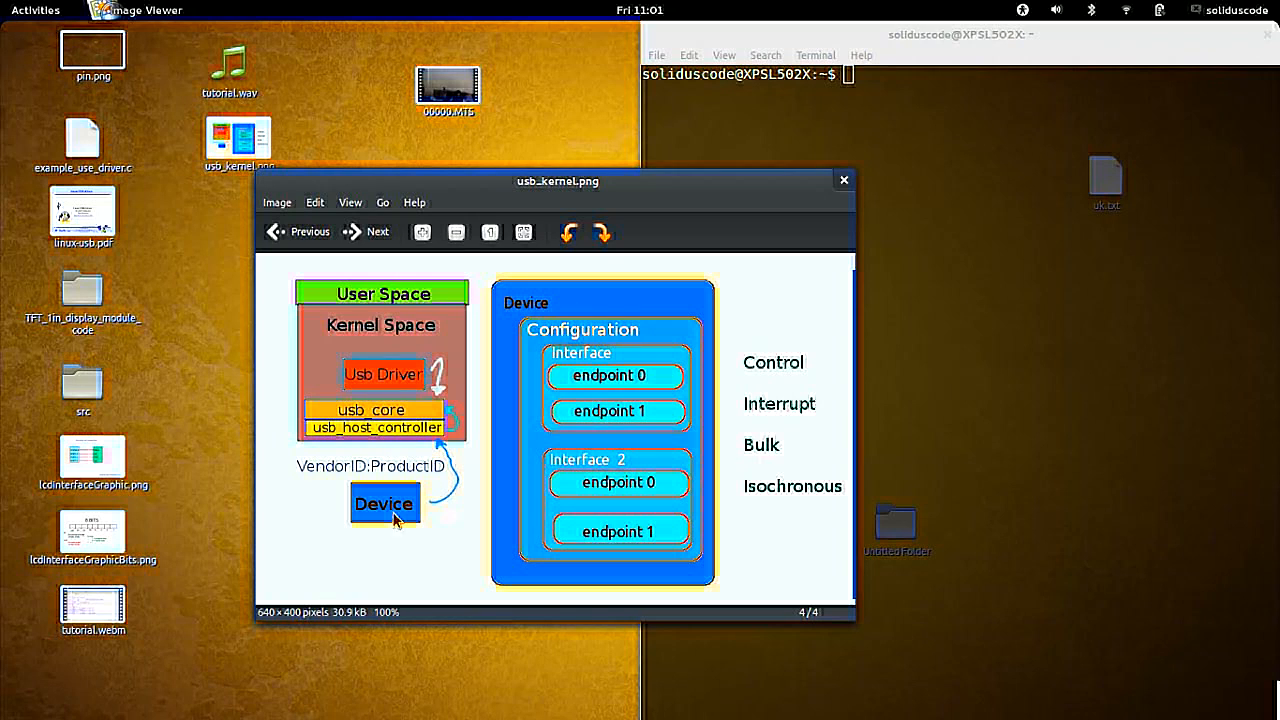
mouse_move(572, 470)
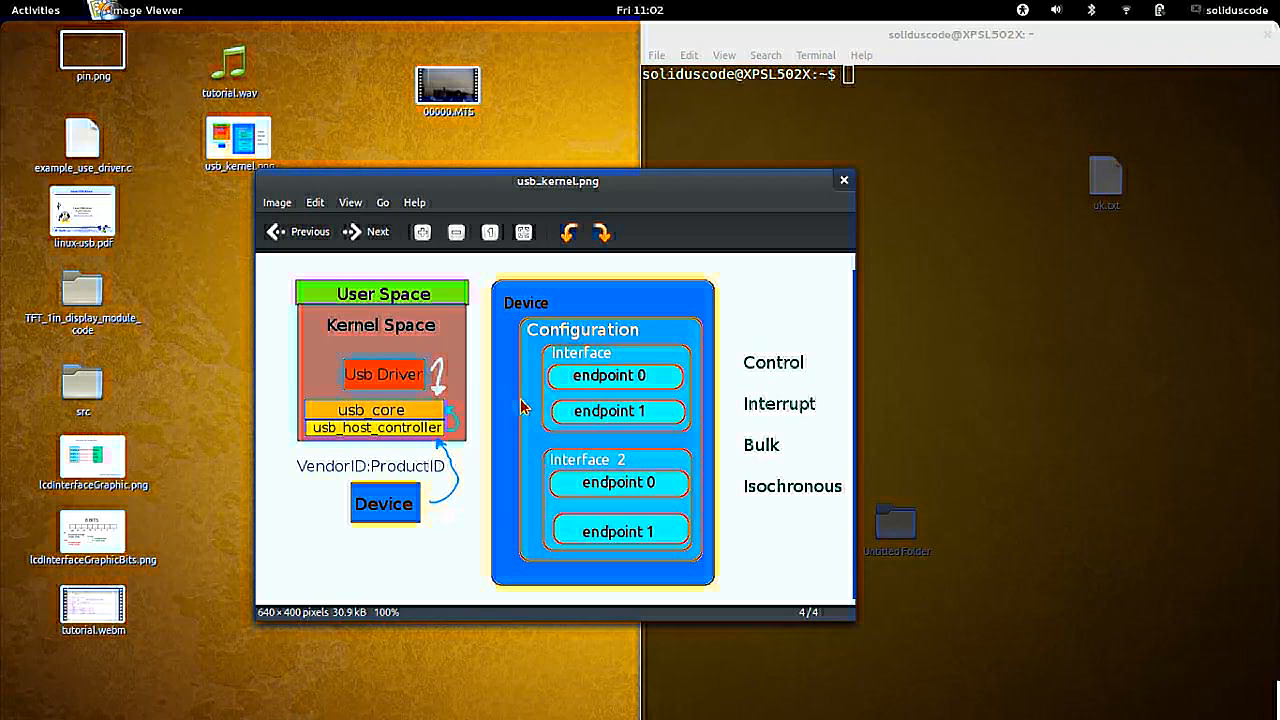
mouse_move(556, 350)
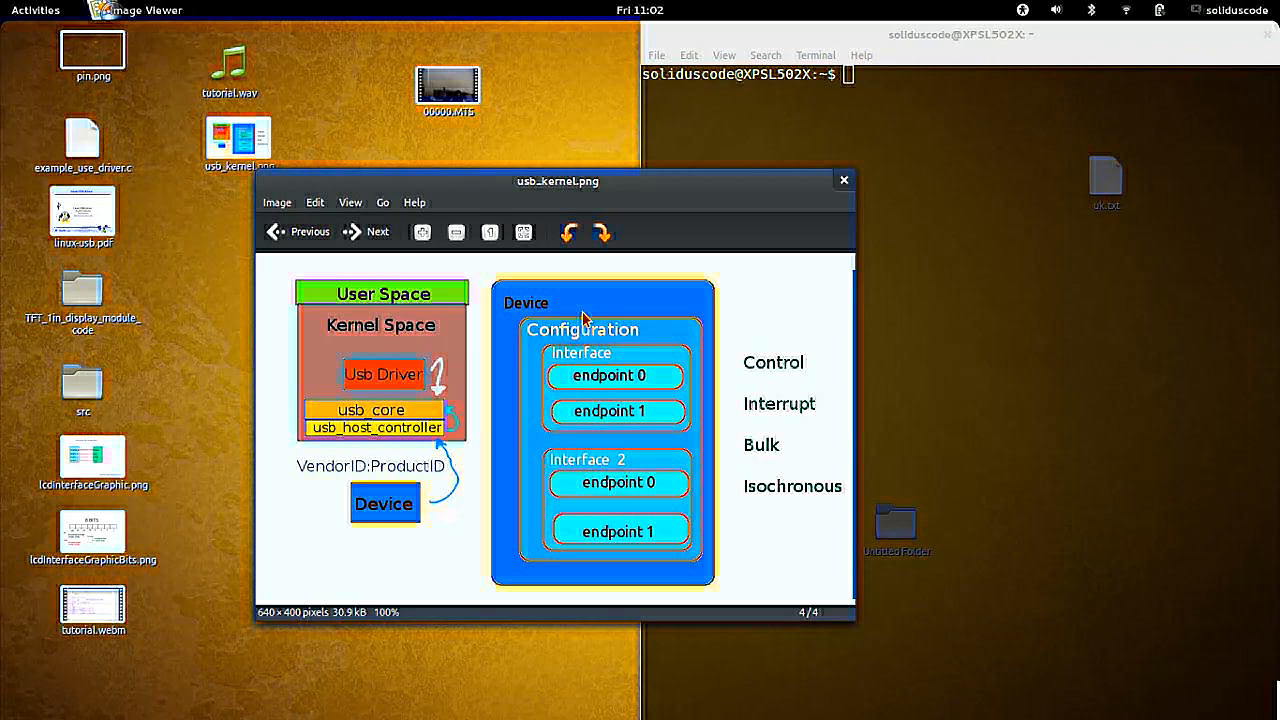
mouse_move(564, 328)
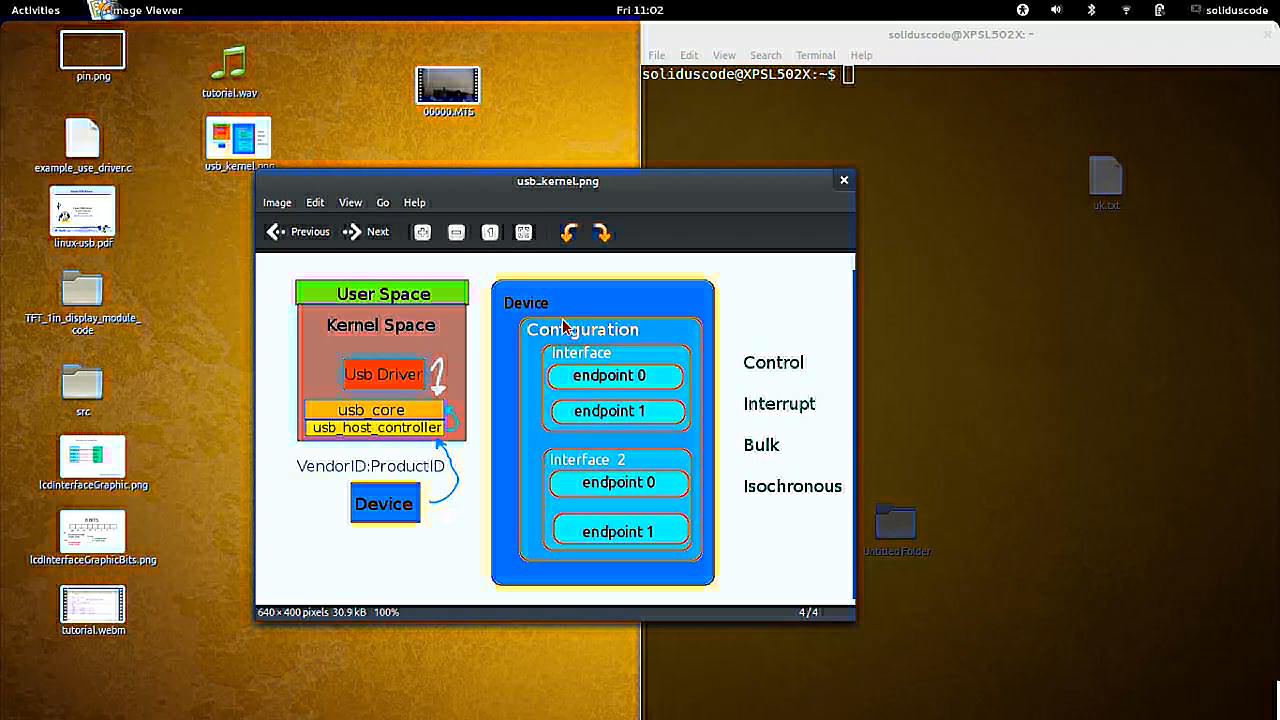
mouse_move(616, 362)
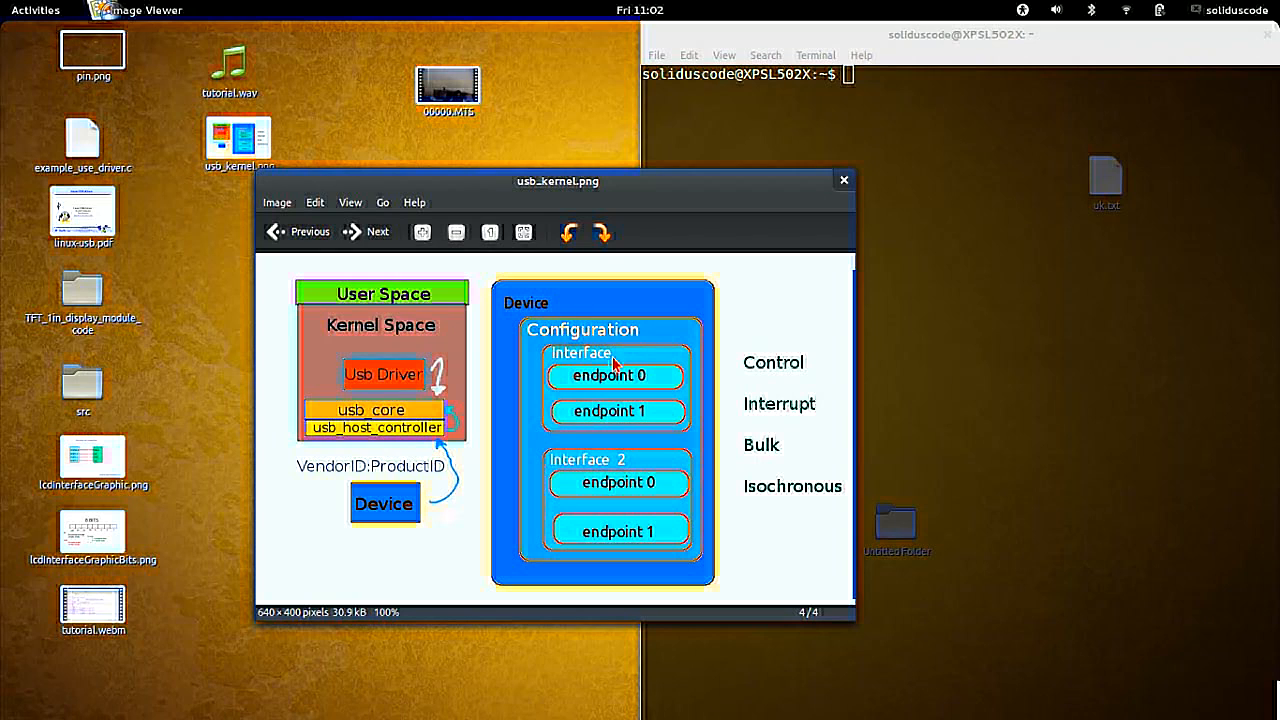
mouse_move(600, 368)
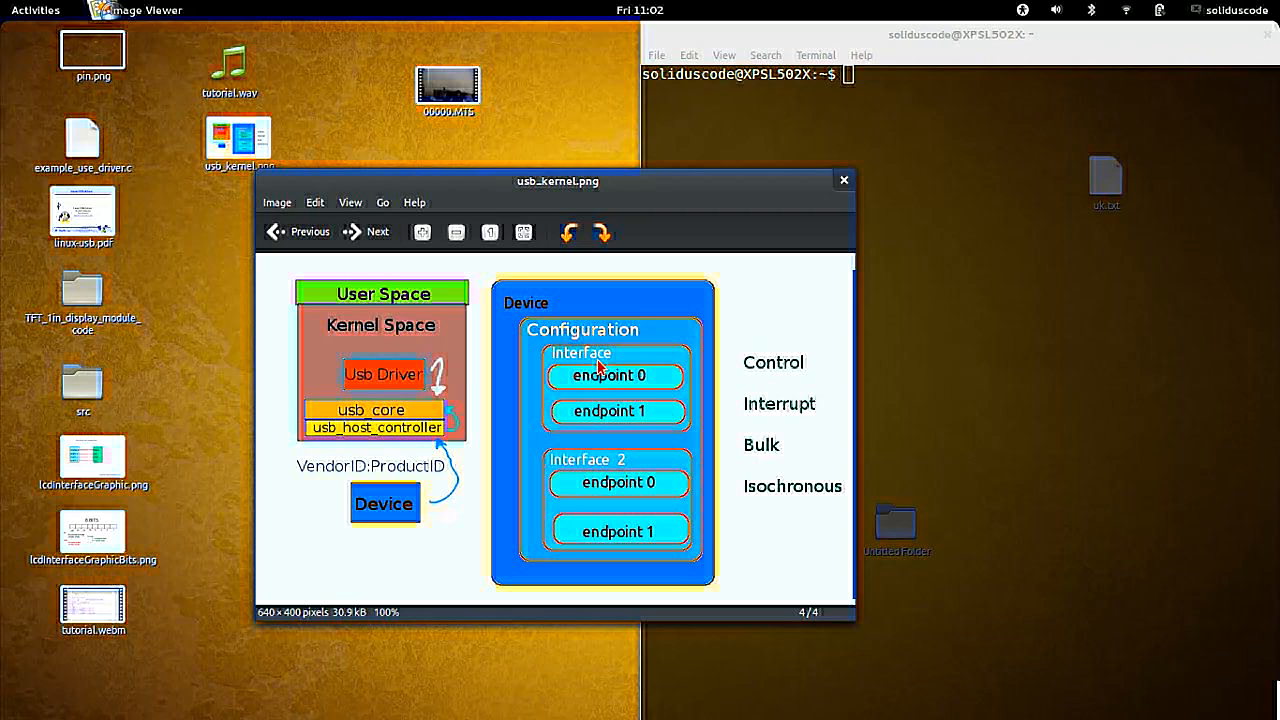
mouse_move(462, 468)
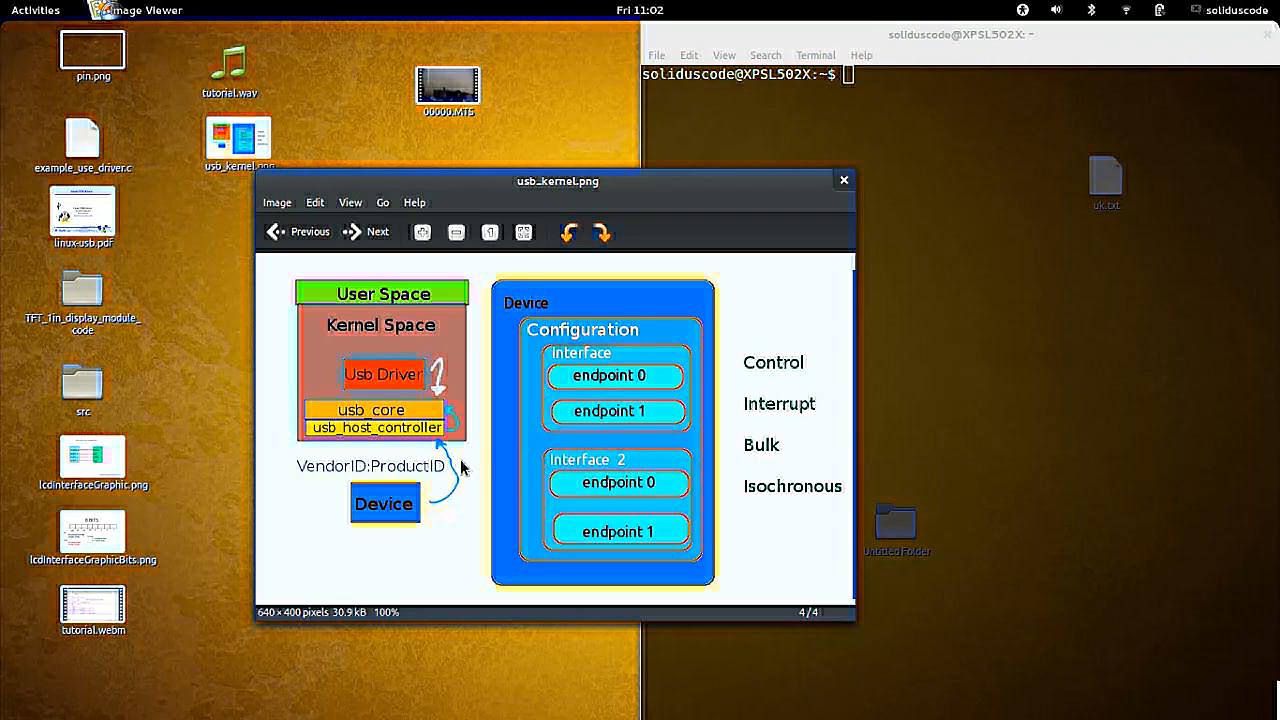
mouse_move(568, 376)
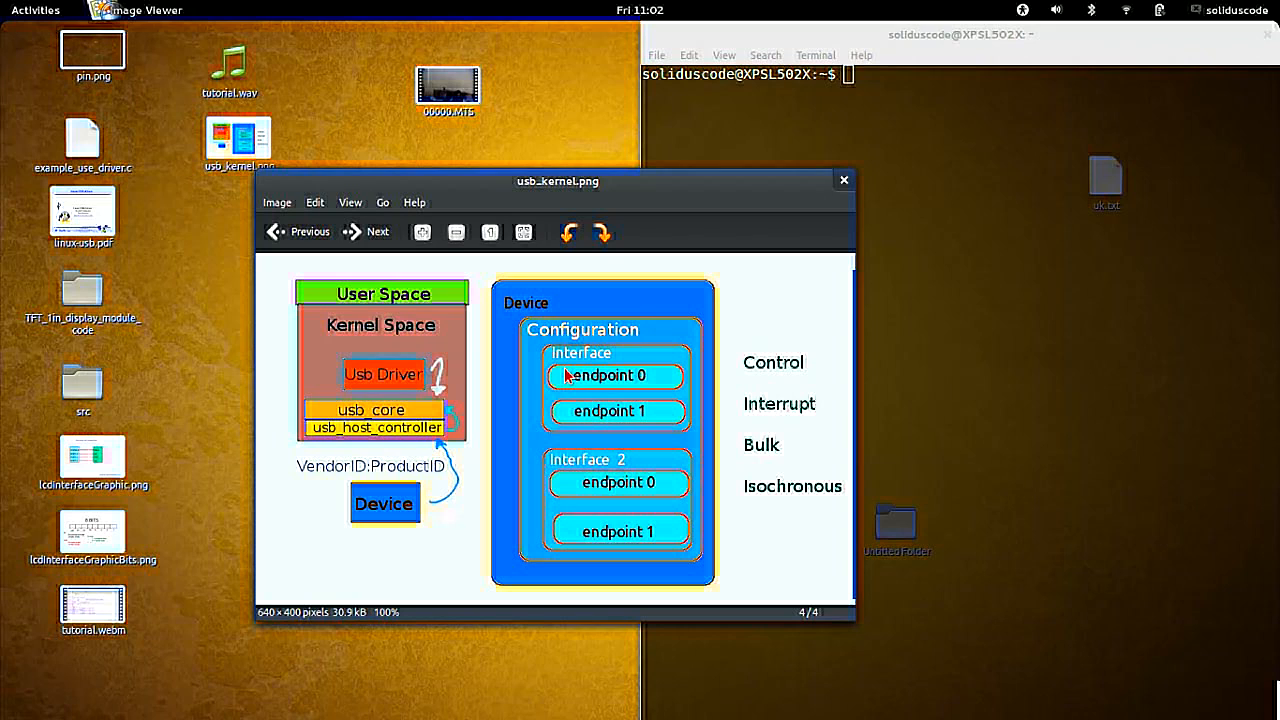
mouse_move(584, 364)
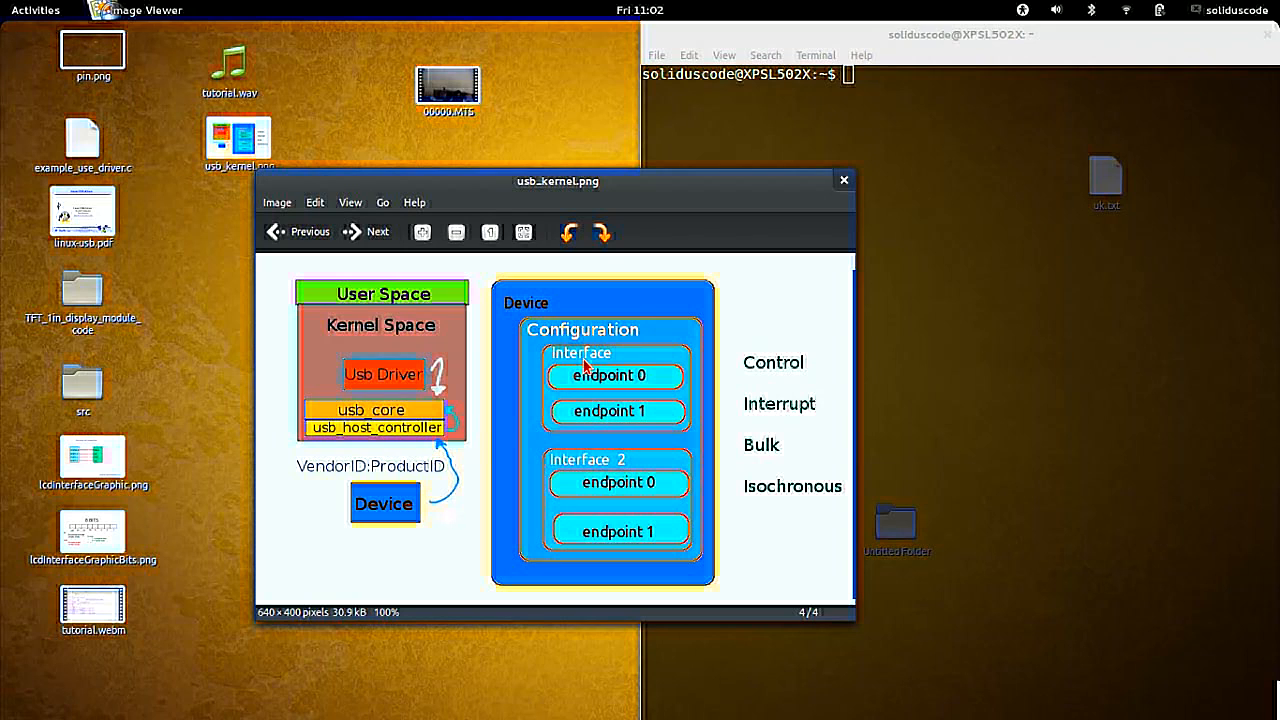
mouse_move(424, 498)
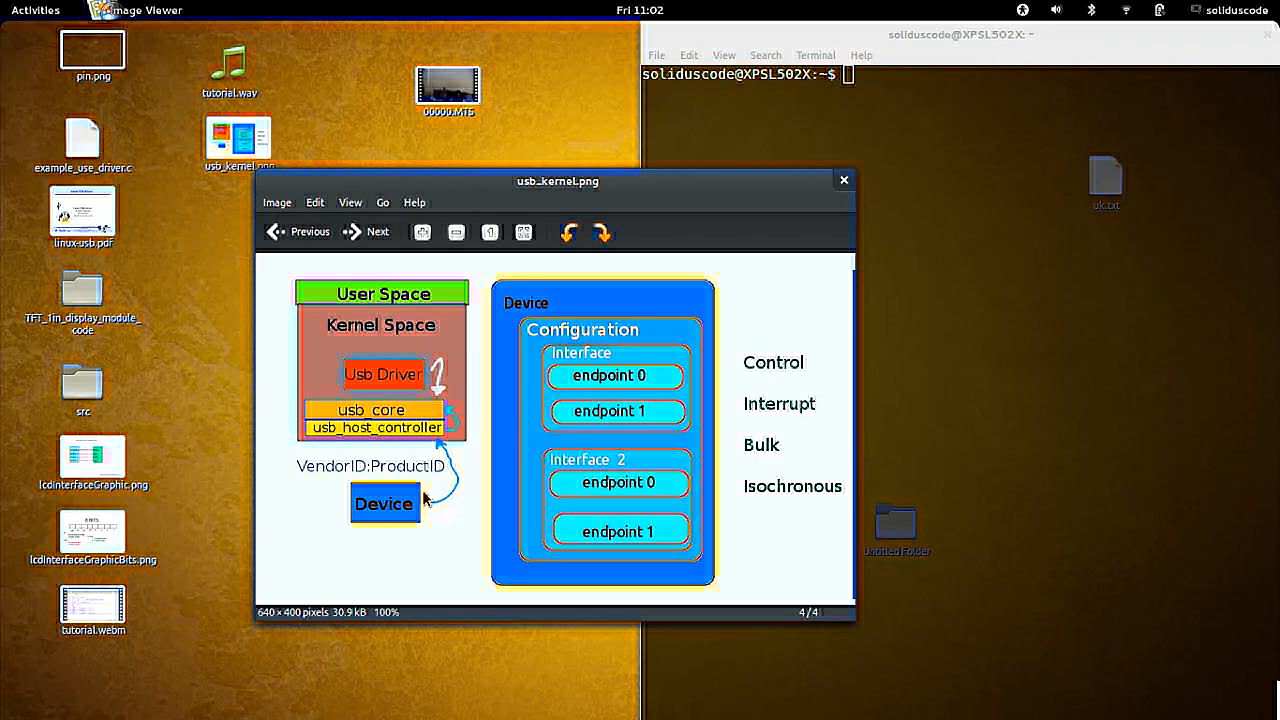
mouse_move(412, 490)
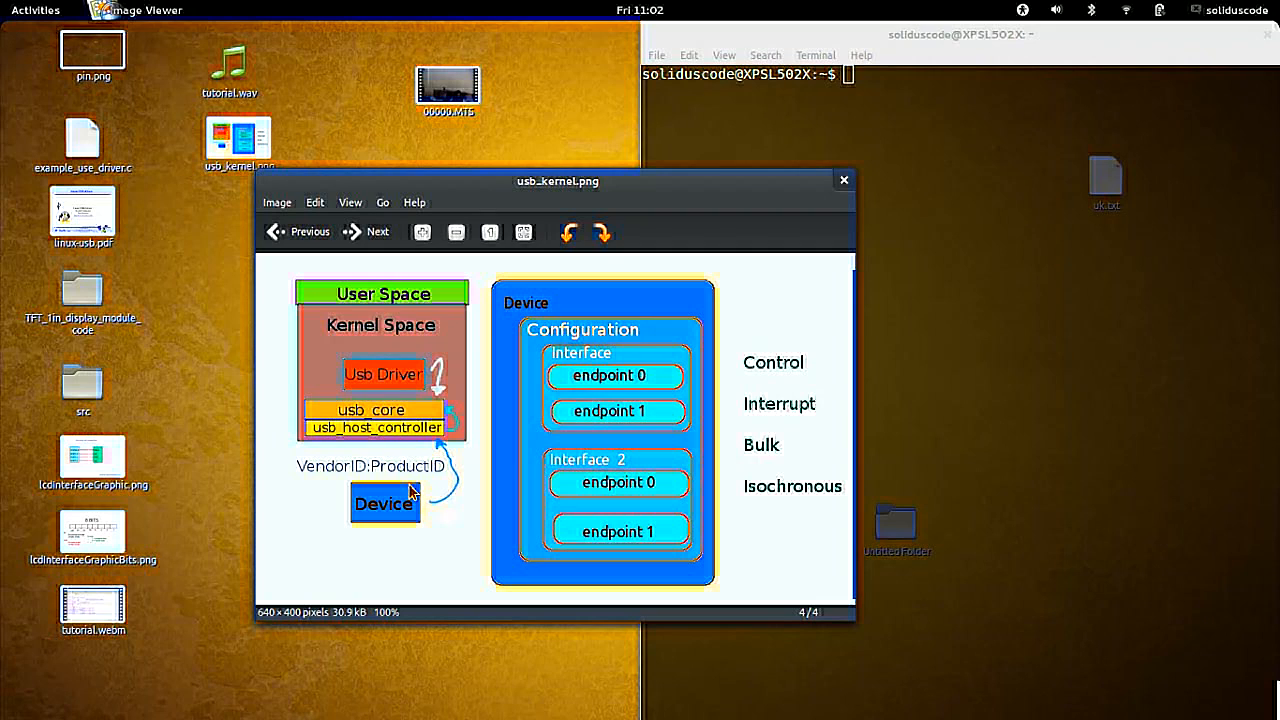
mouse_move(392, 492)
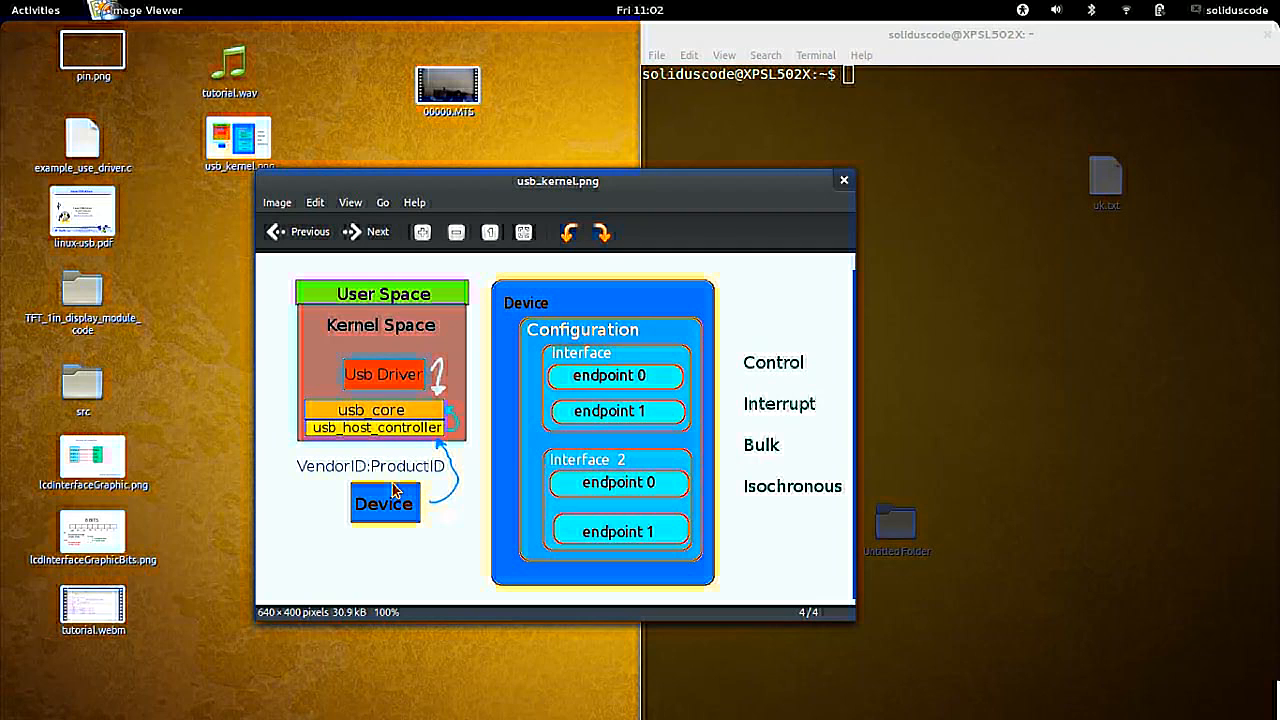
mouse_move(596, 364)
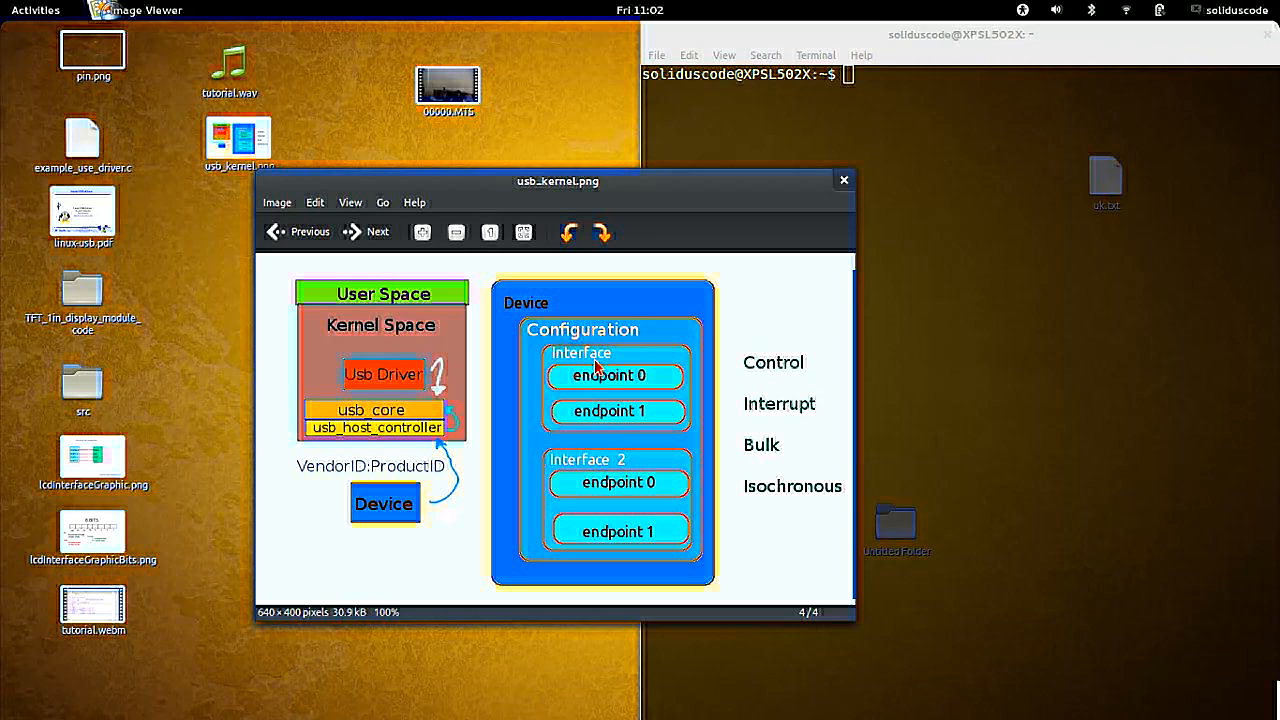
mouse_move(616, 432)
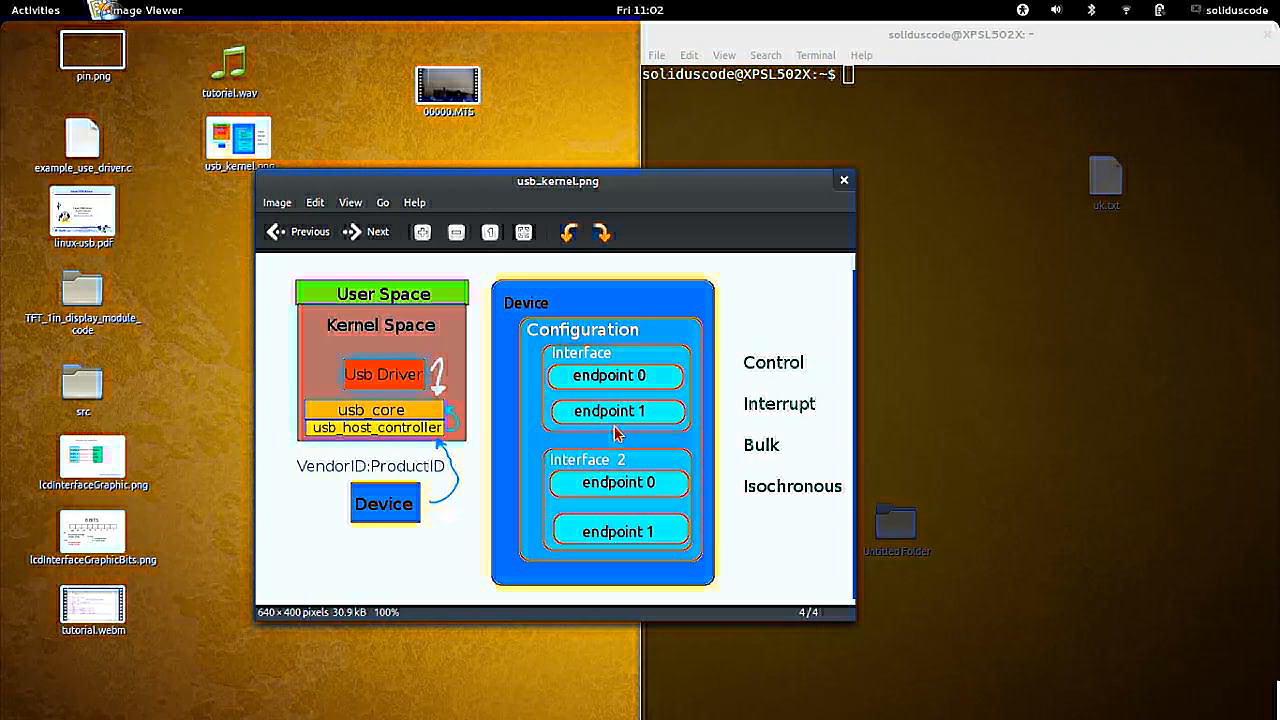
mouse_move(612, 368)
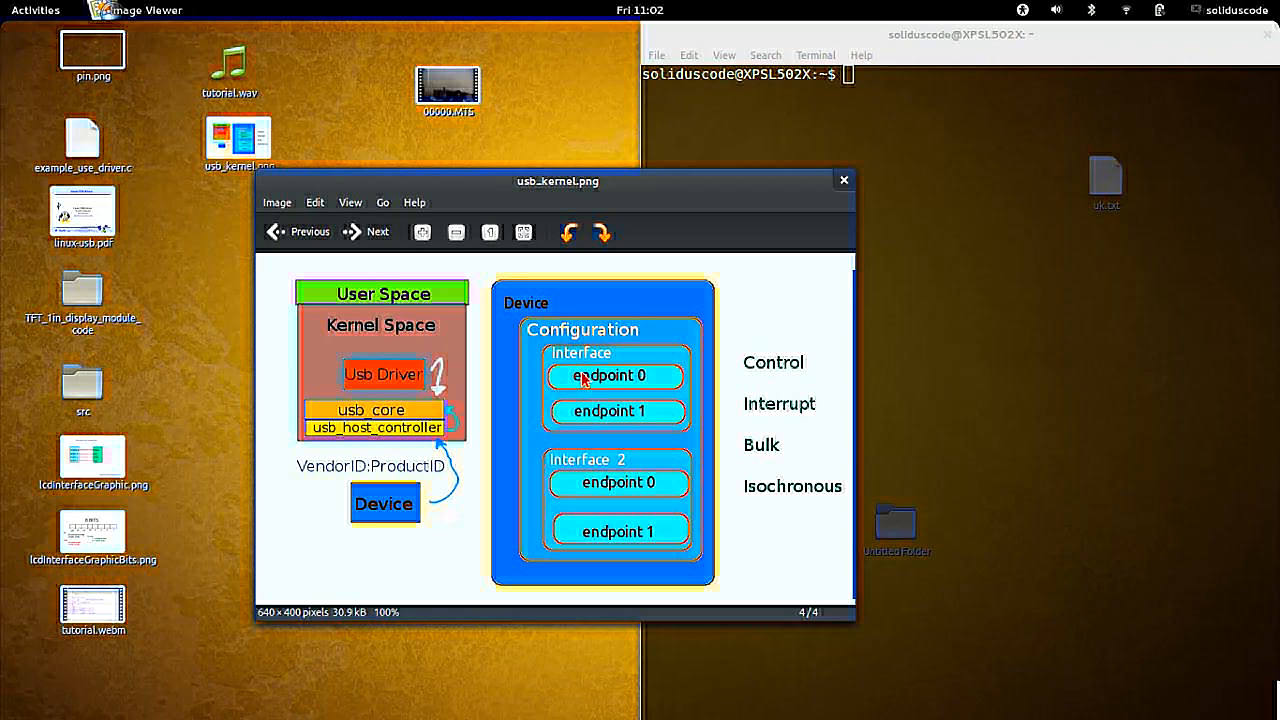
mouse_move(630, 390)
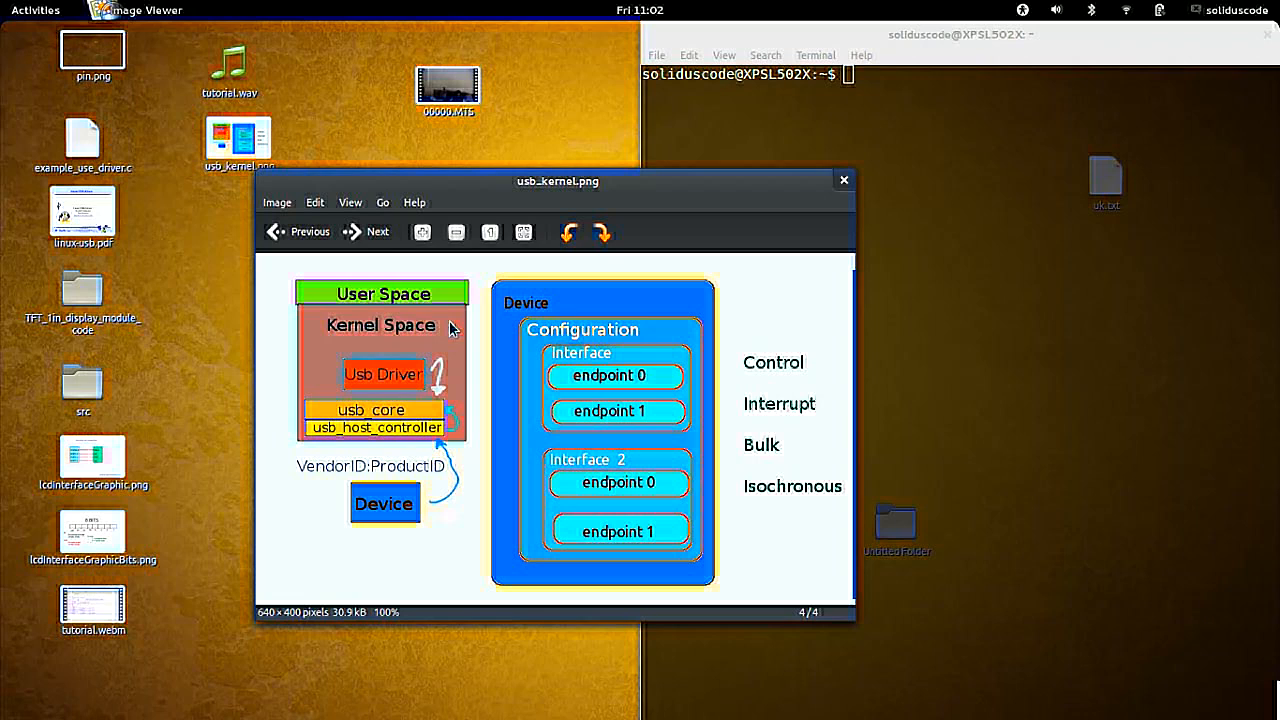
mouse_move(616, 368)
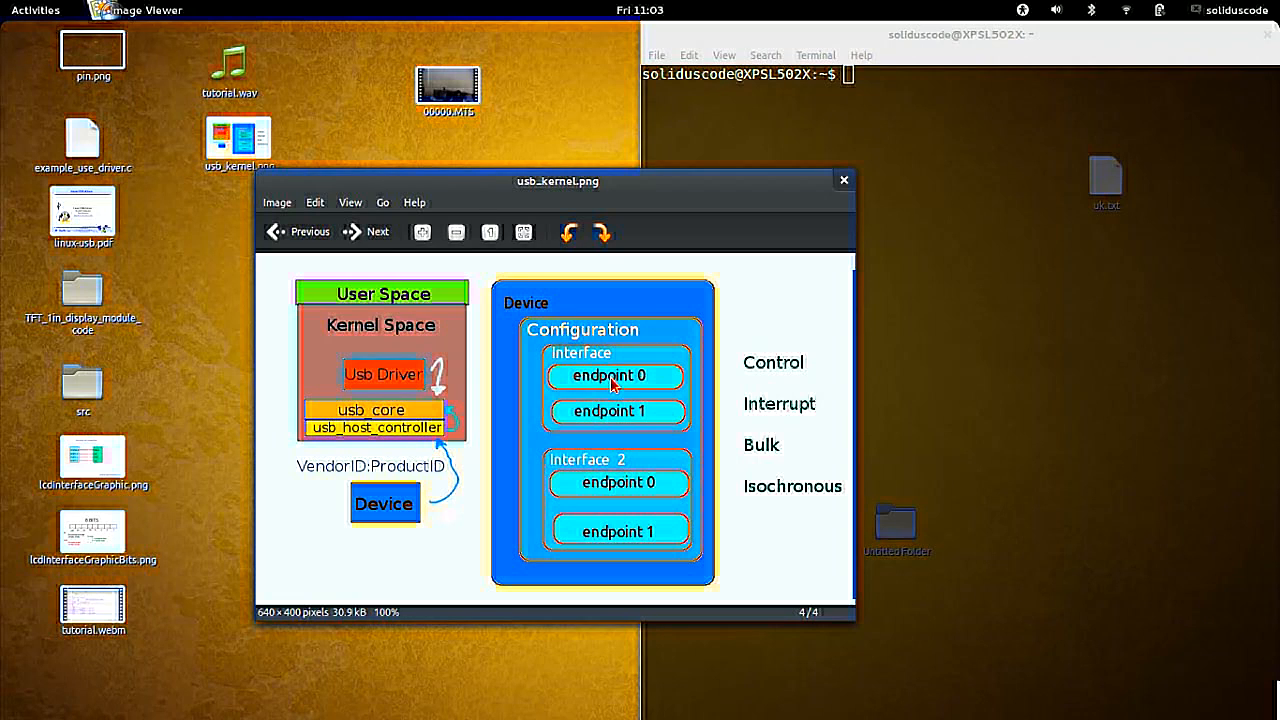
mouse_move(576, 380)
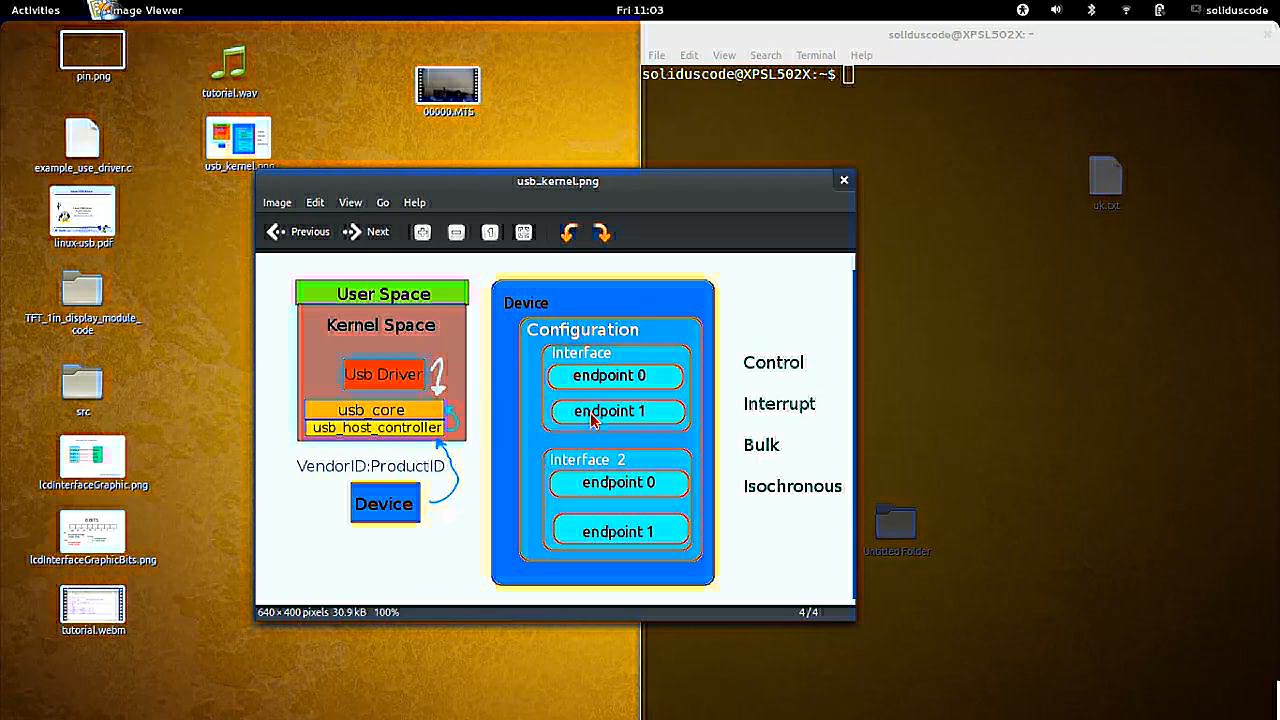
mouse_move(730, 376)
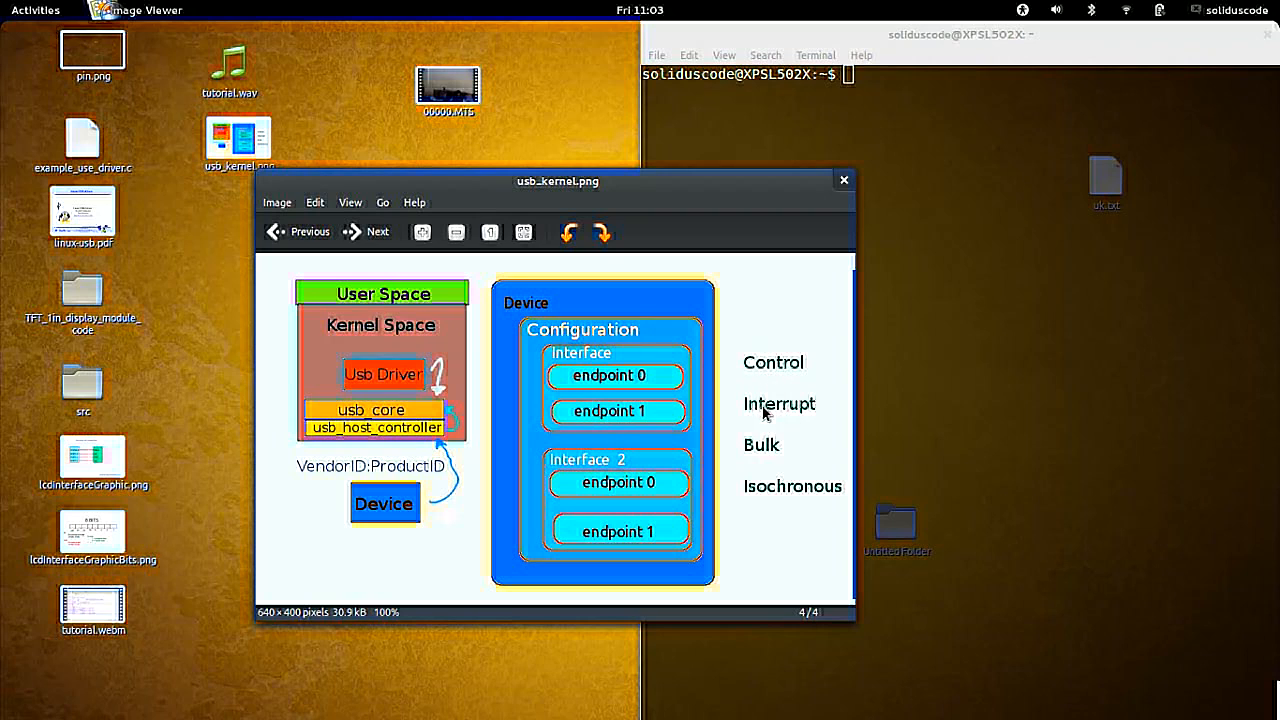
mouse_move(780, 480)
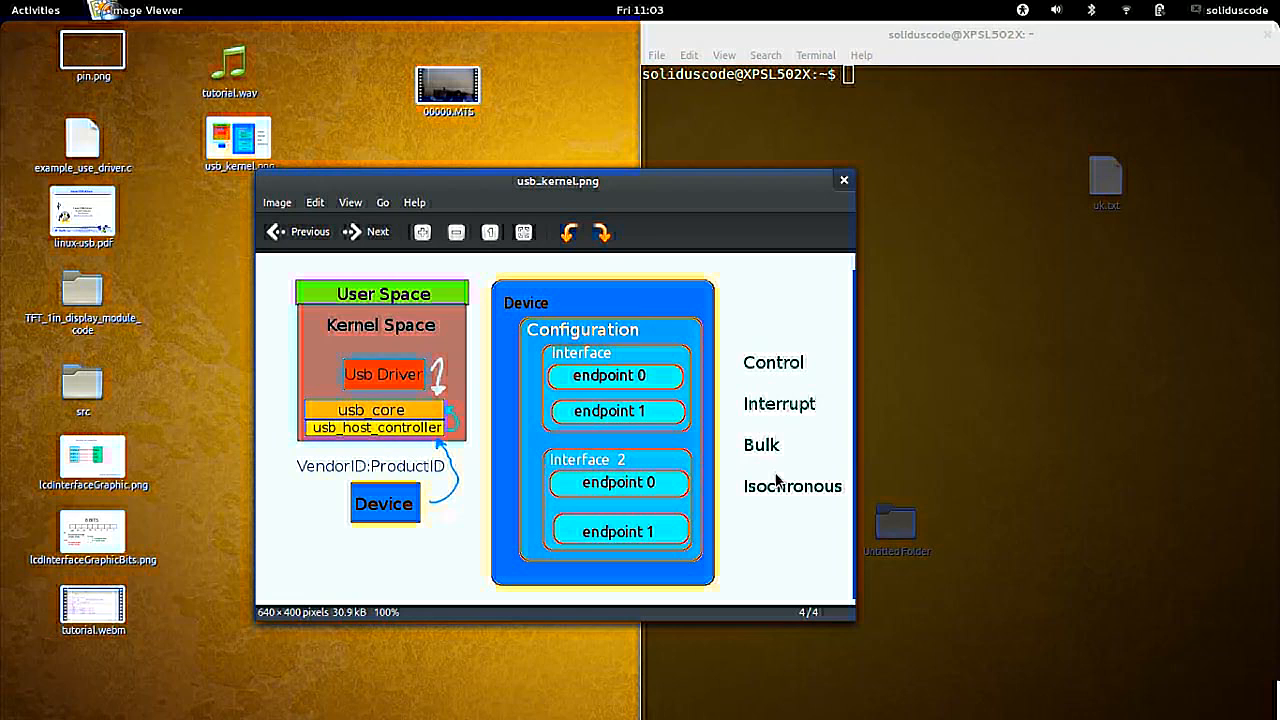
mouse_move(756, 380)
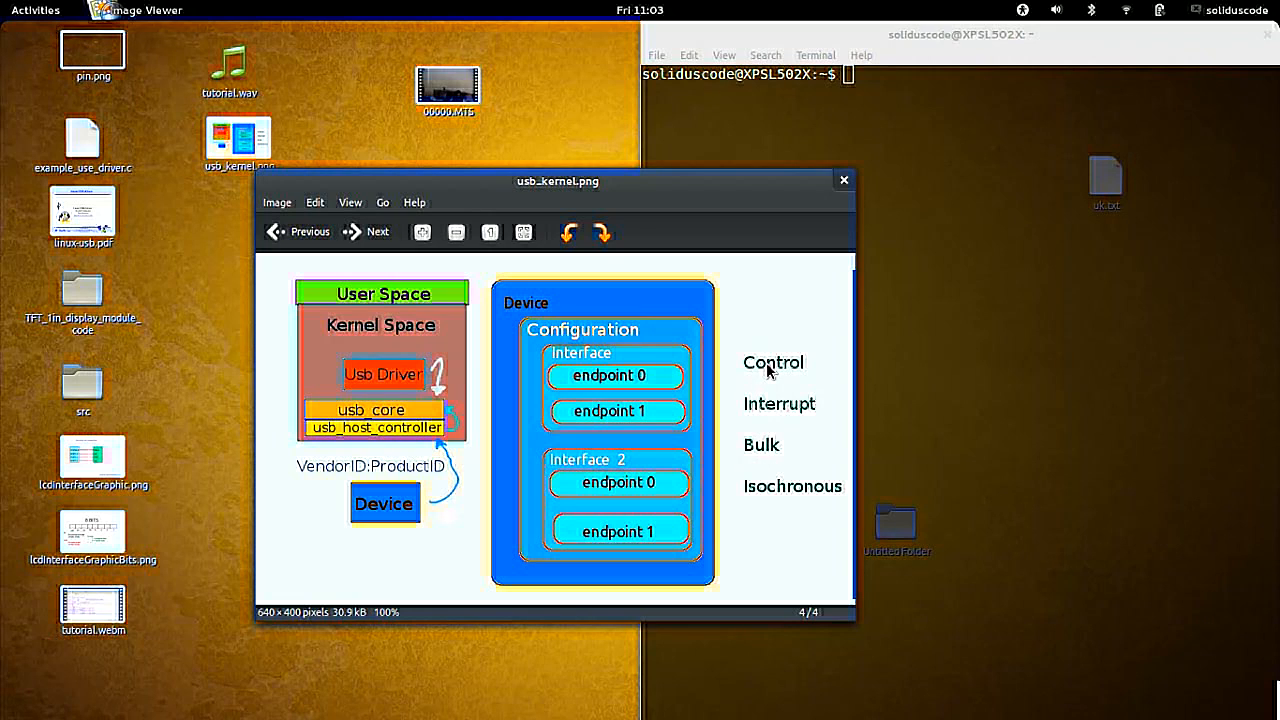
mouse_move(776, 368)
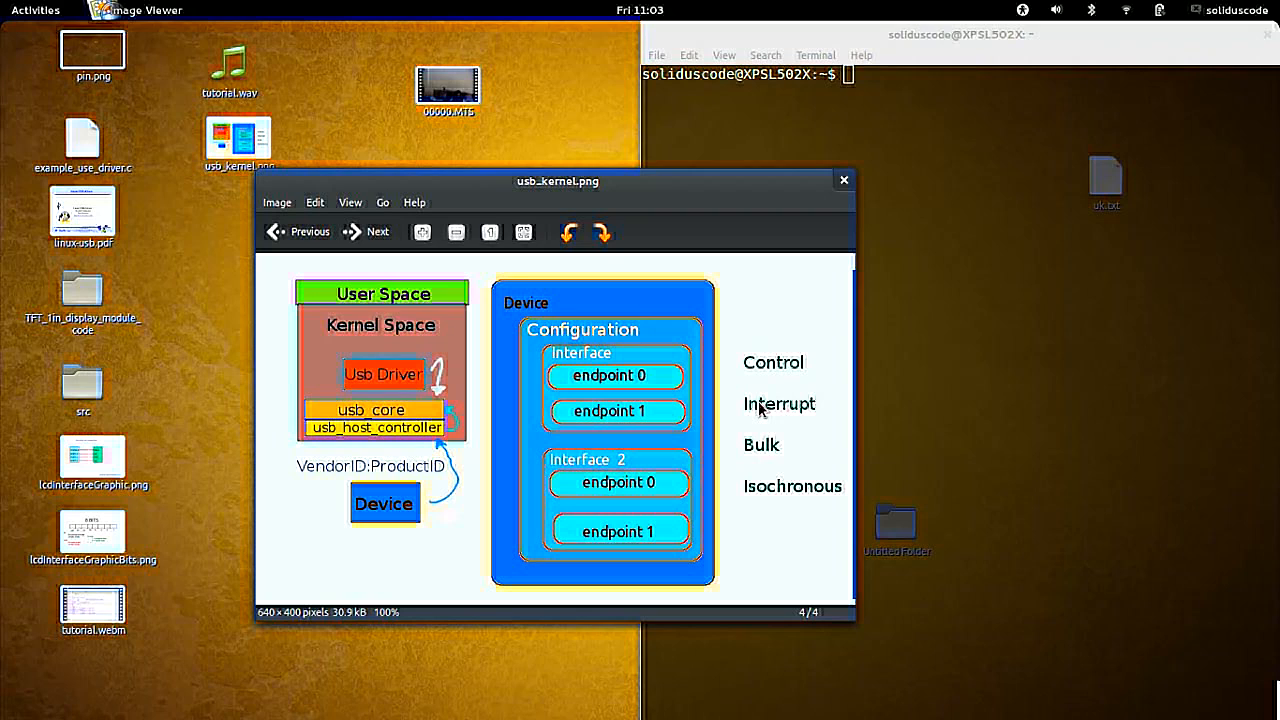
mouse_move(764, 412)
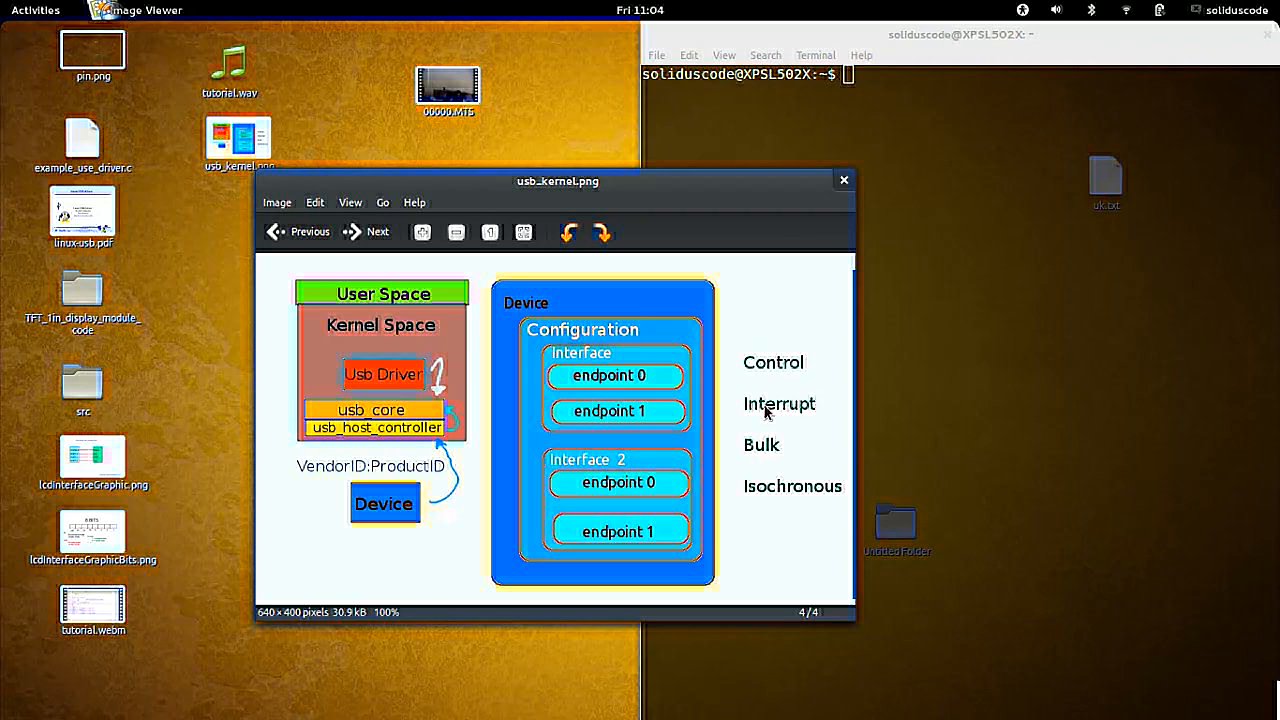
mouse_move(648, 370)
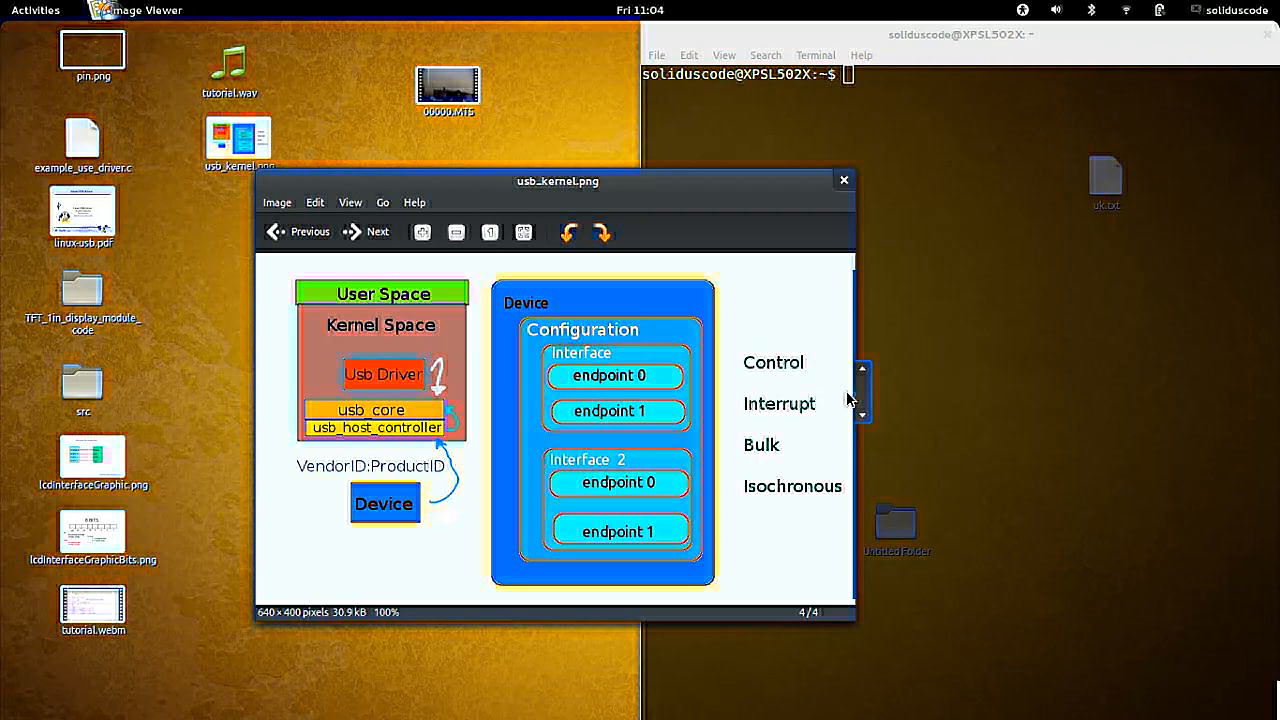
mouse_move(768, 384)
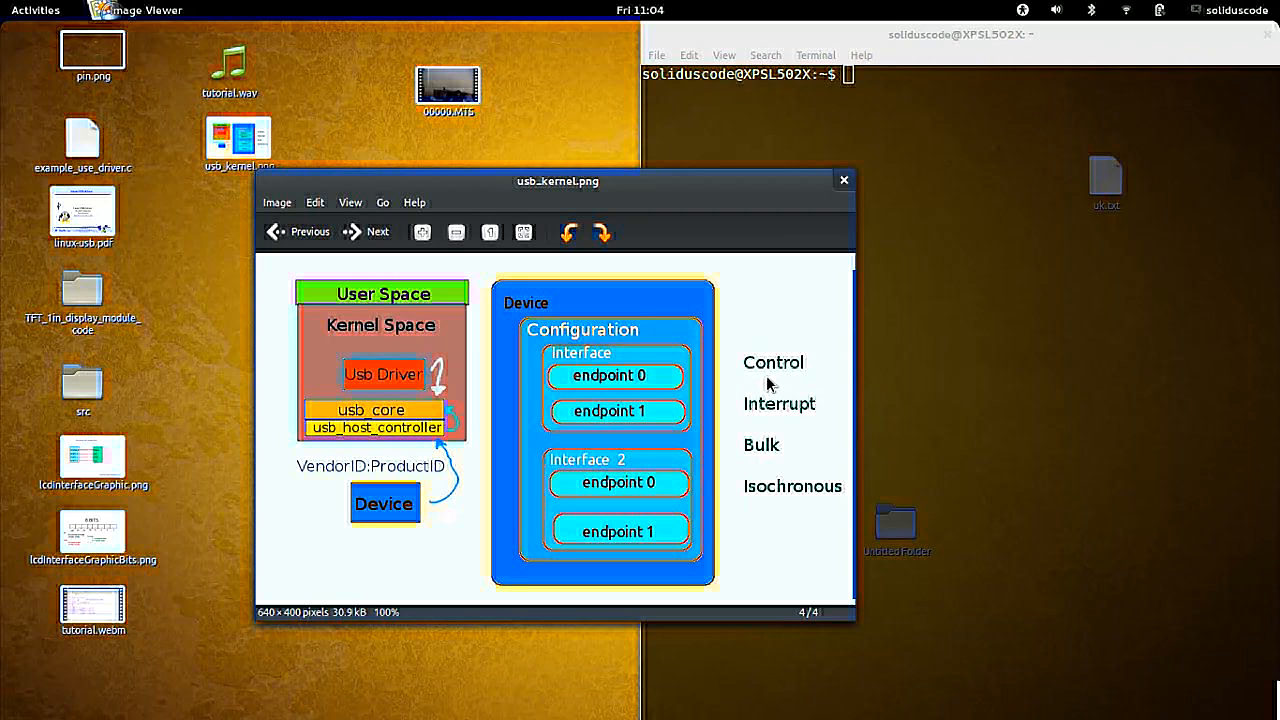
mouse_move(724, 430)
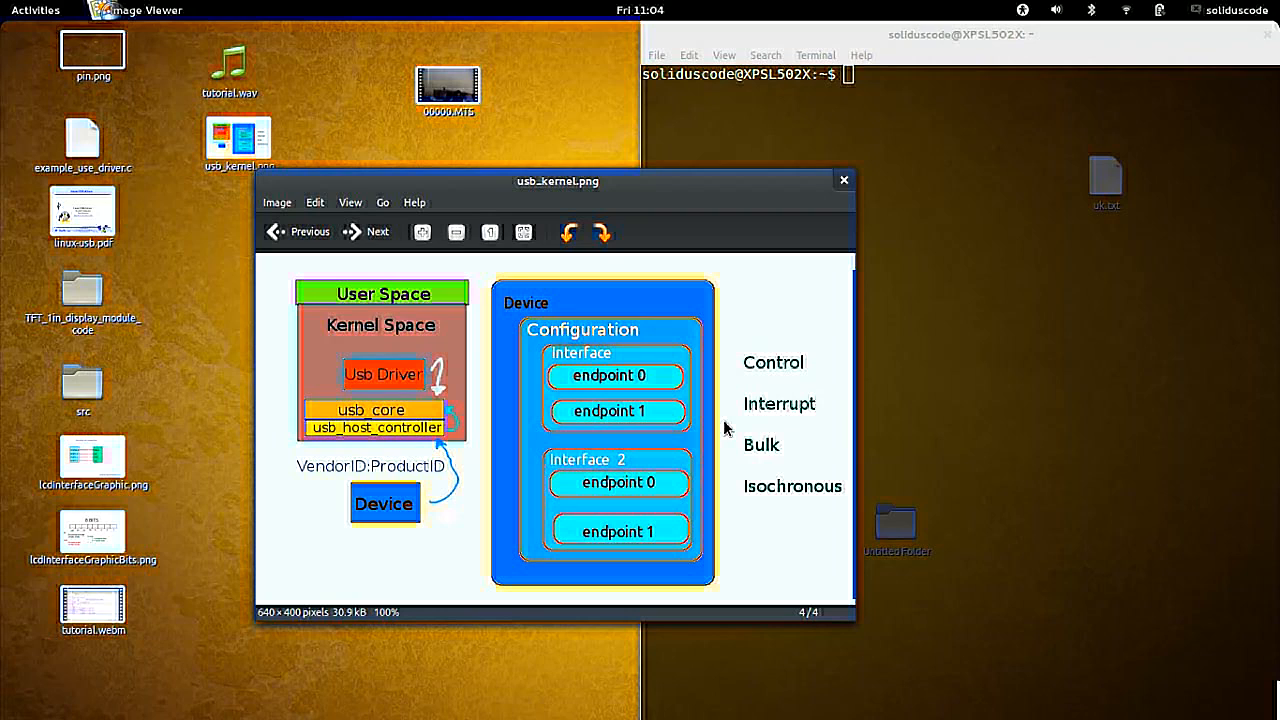
mouse_move(740, 496)
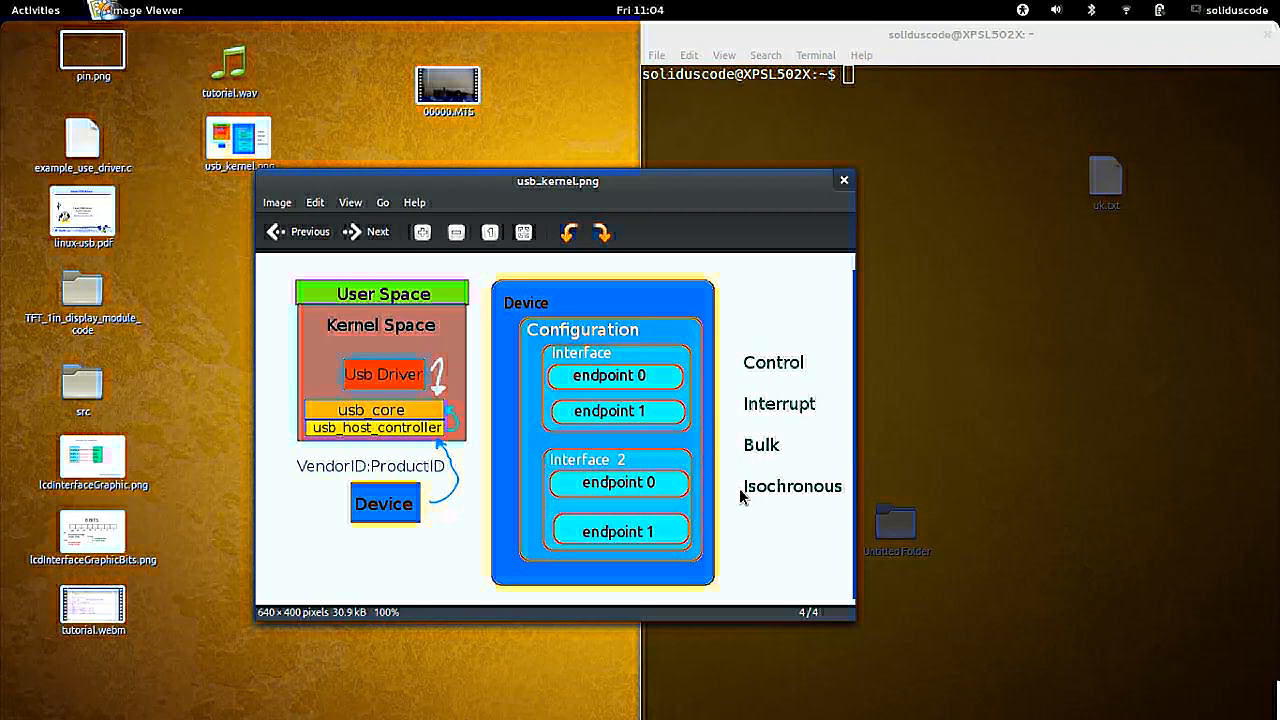
mouse_move(758, 444)
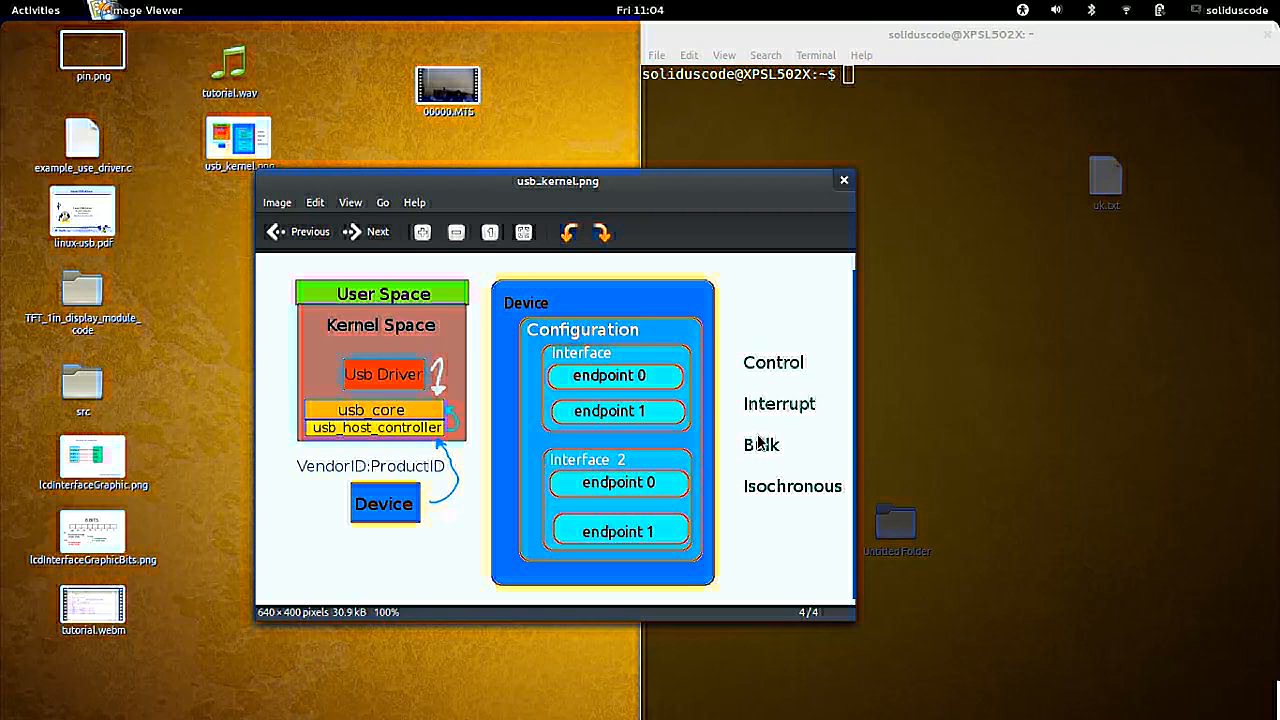
mouse_move(808, 368)
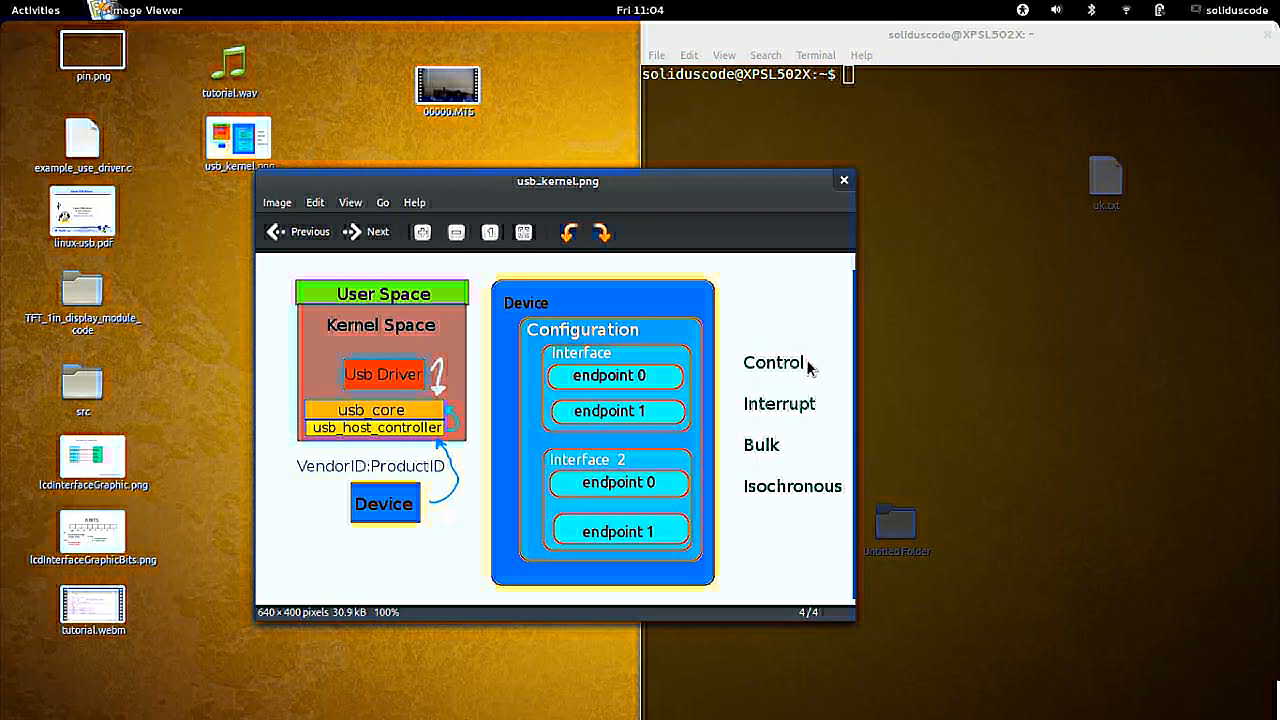
mouse_move(906, 358)
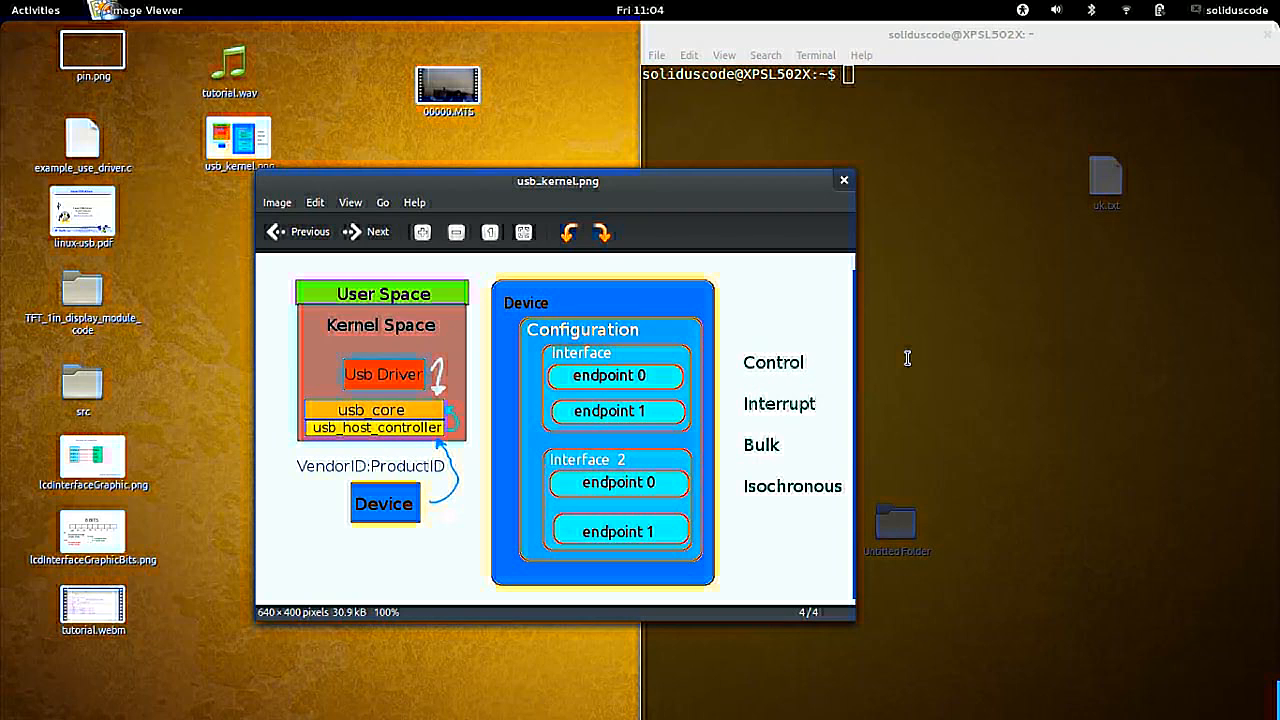
mouse_move(784, 478)
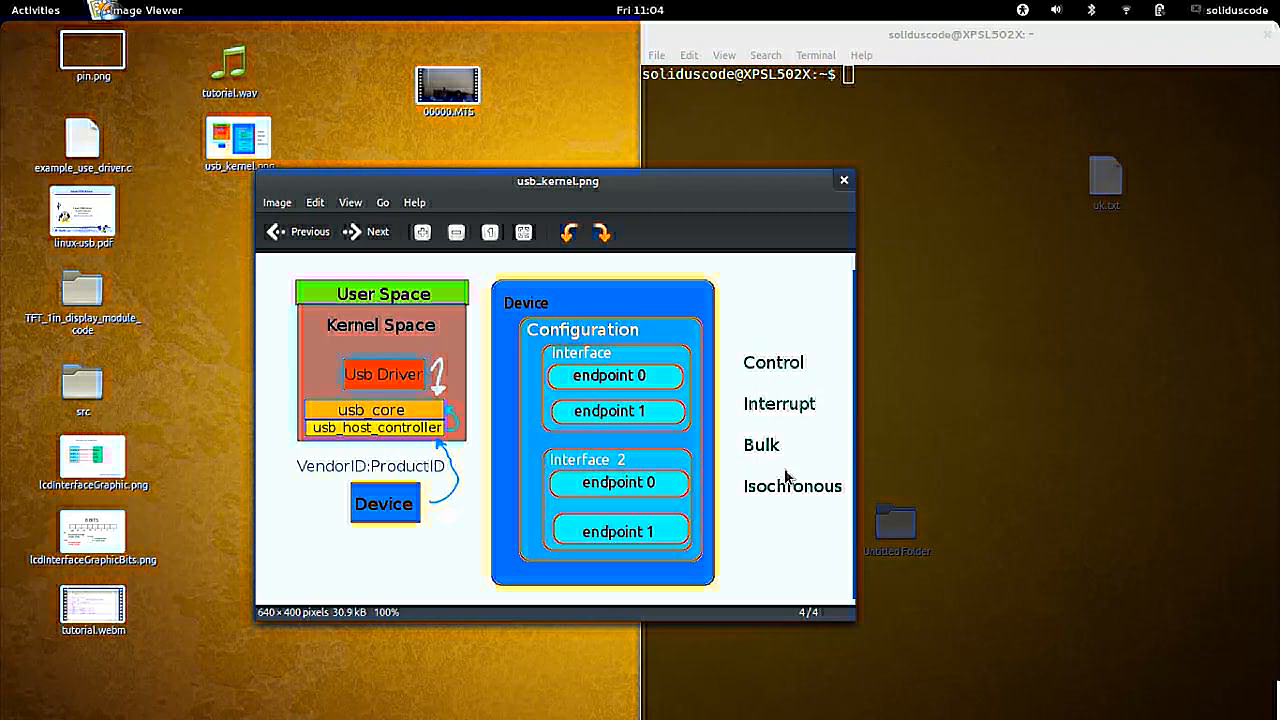
mouse_move(758, 458)
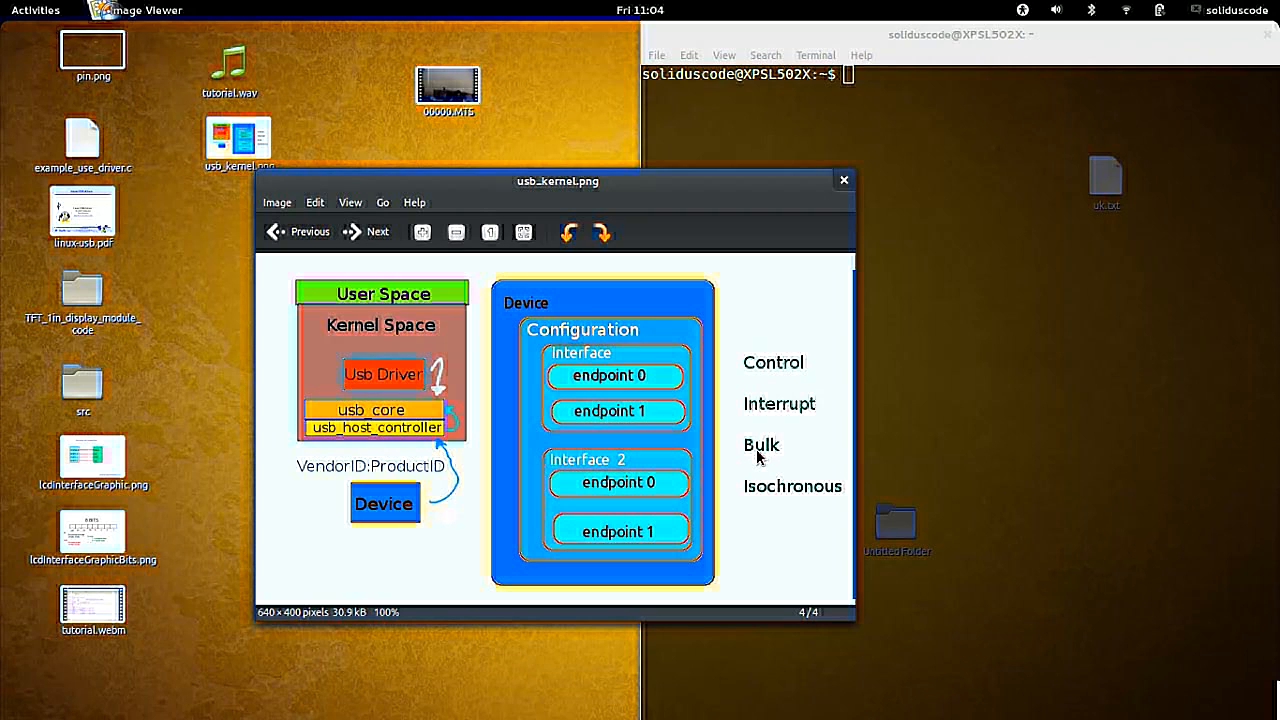
mouse_move(792, 458)
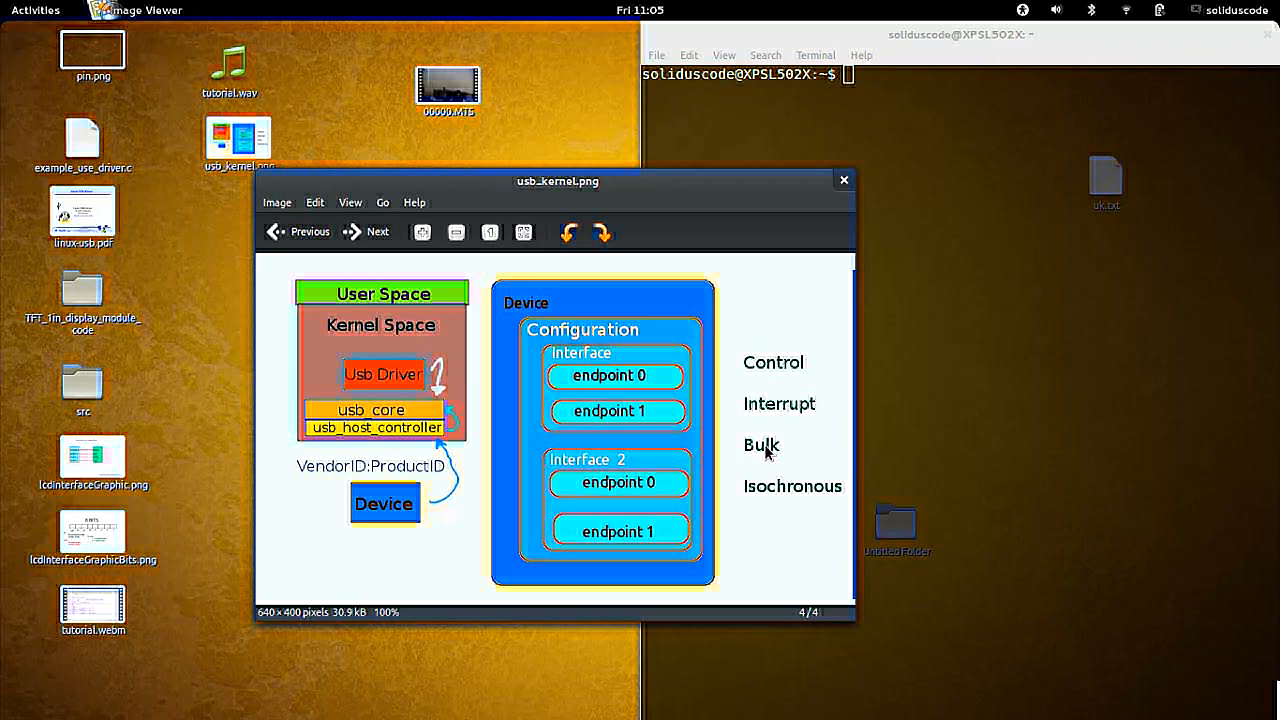
mouse_move(780, 452)
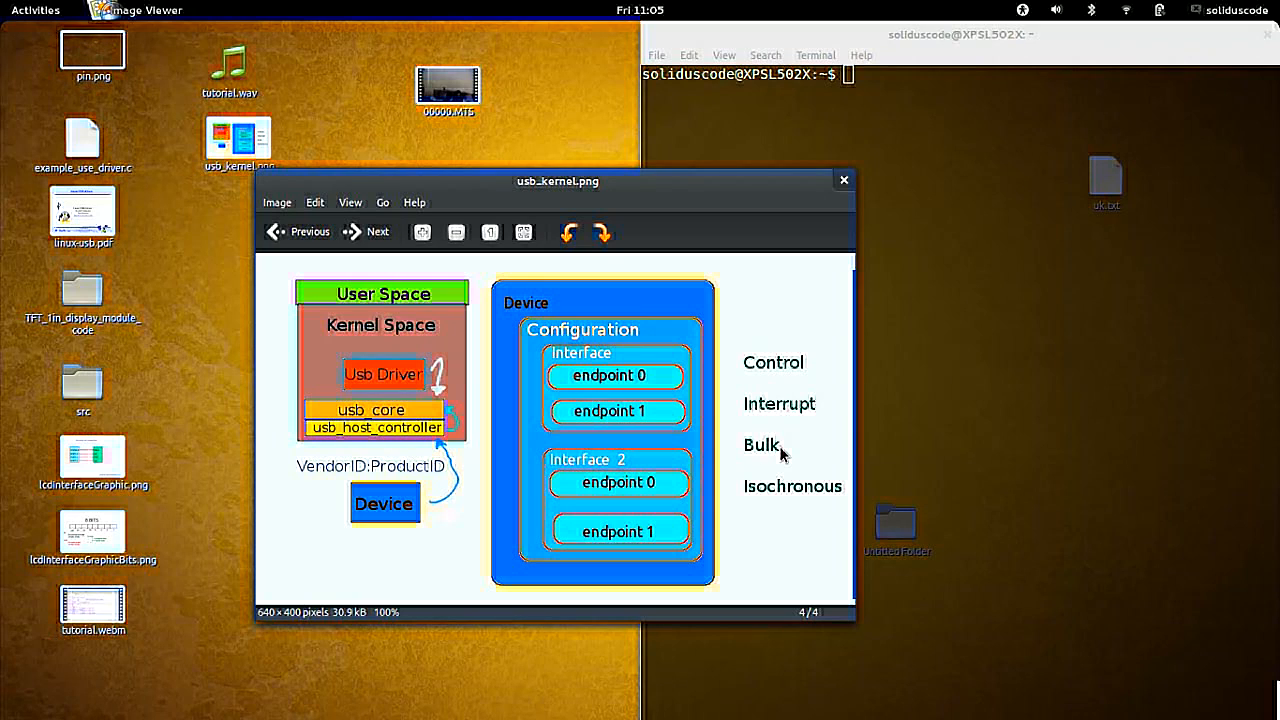
mouse_move(764, 500)
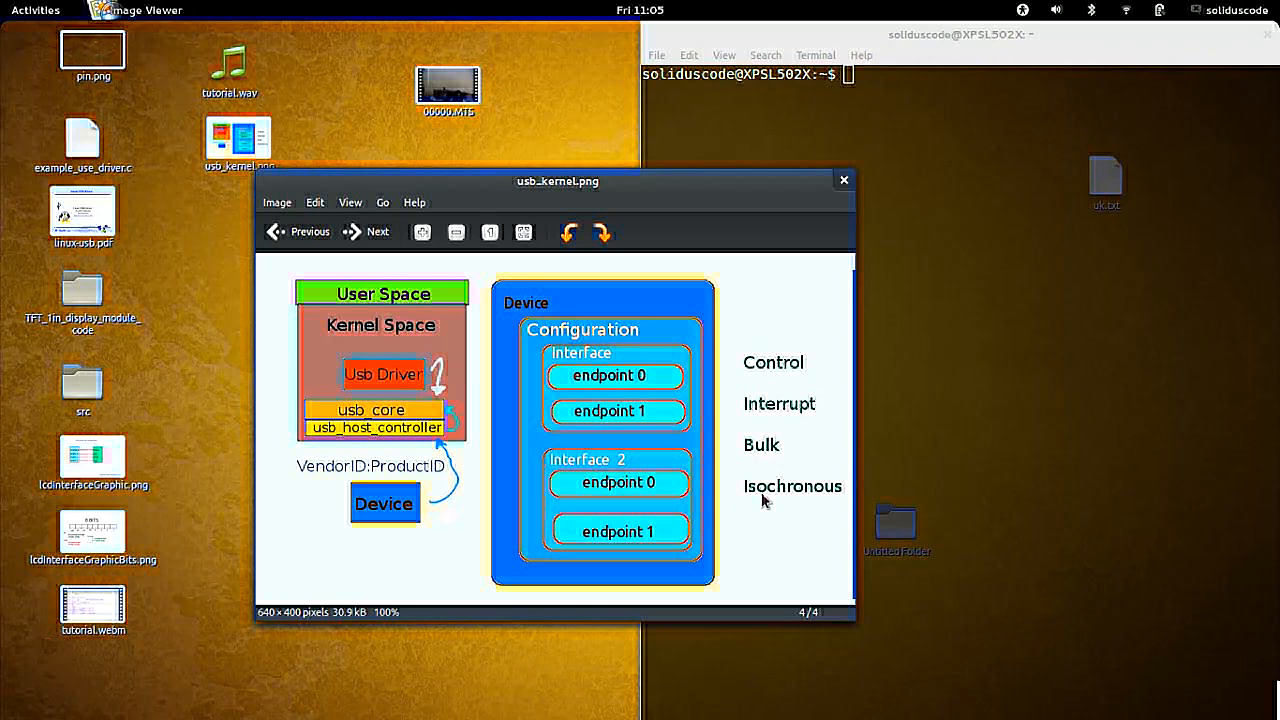
mouse_move(766, 496)
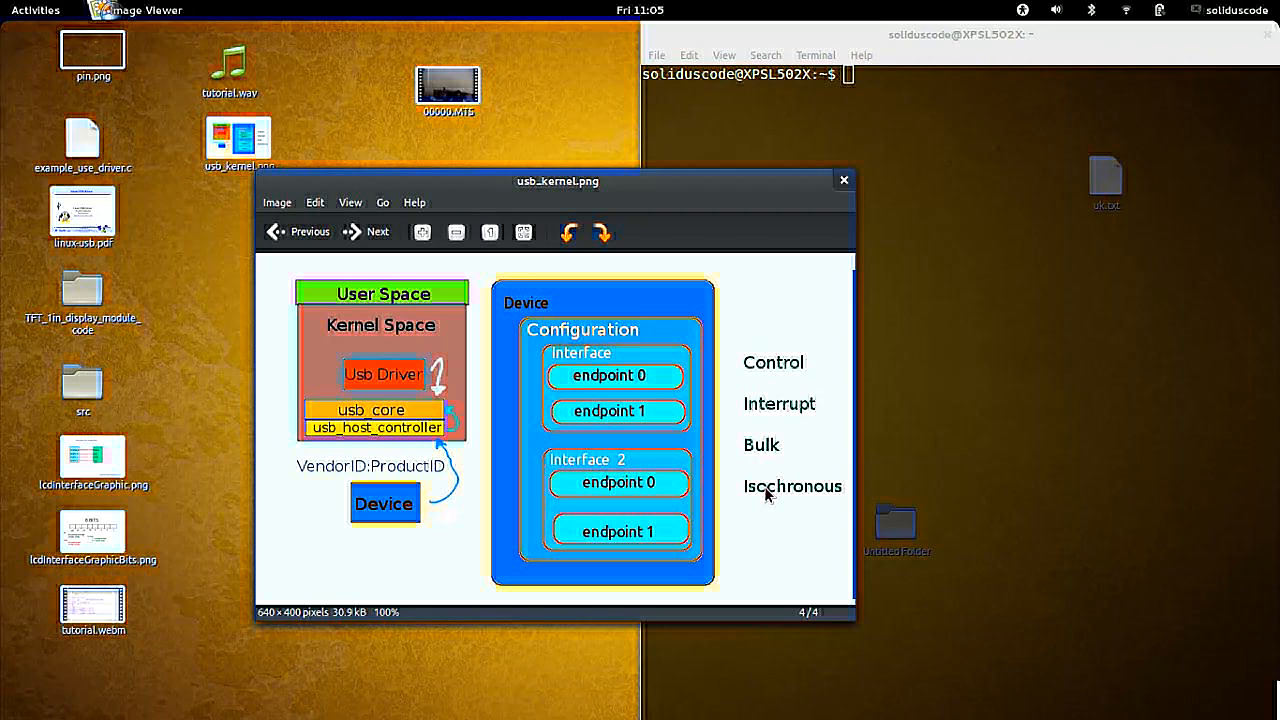
mouse_move(784, 496)
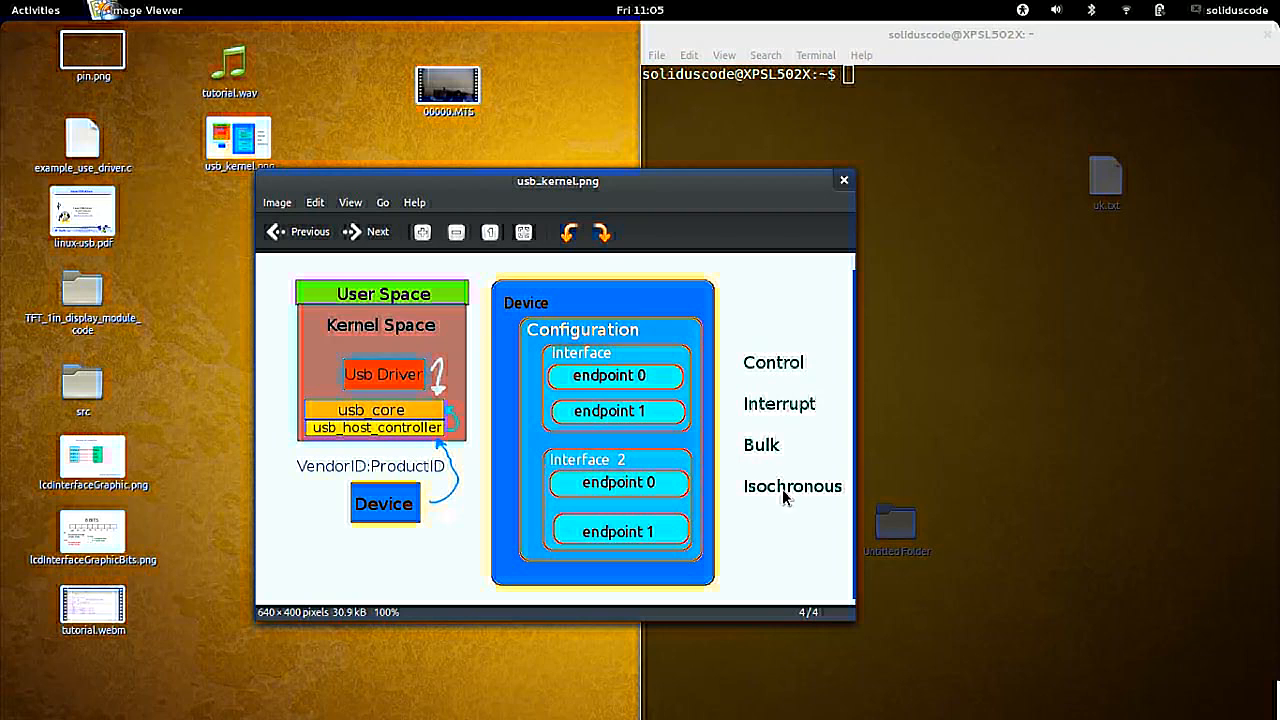
mouse_move(786, 500)
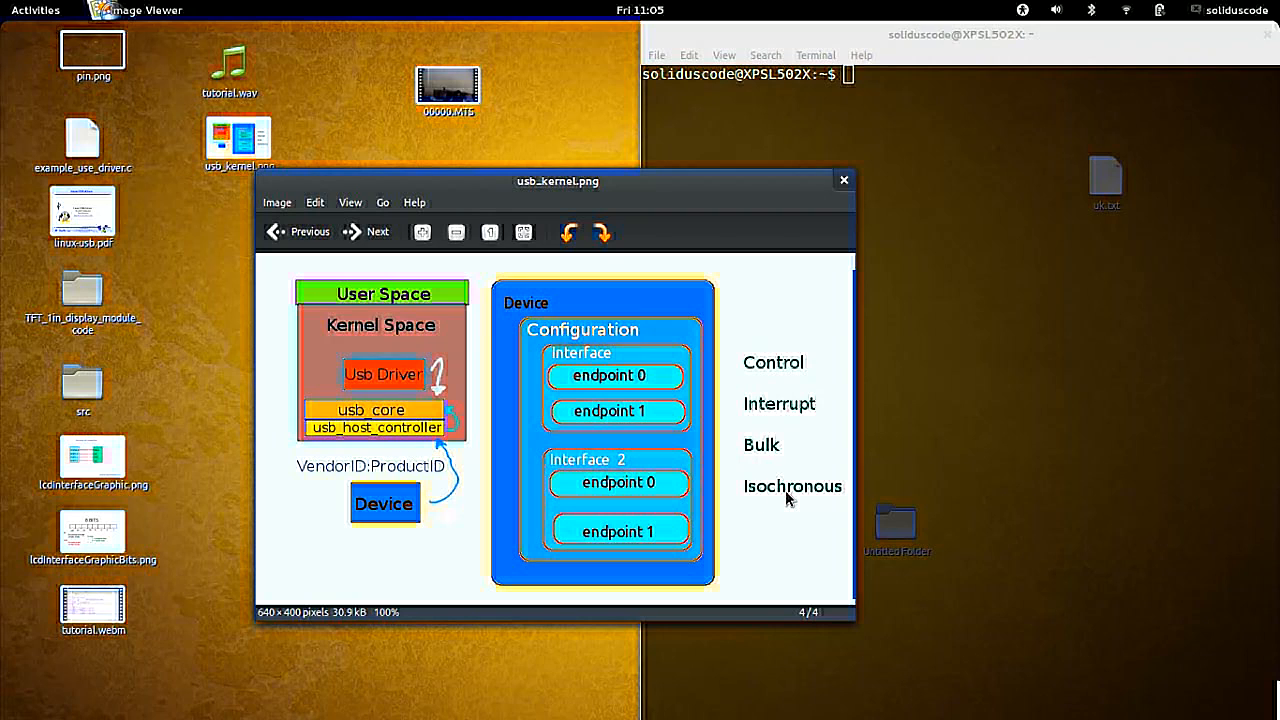
mouse_move(810, 506)
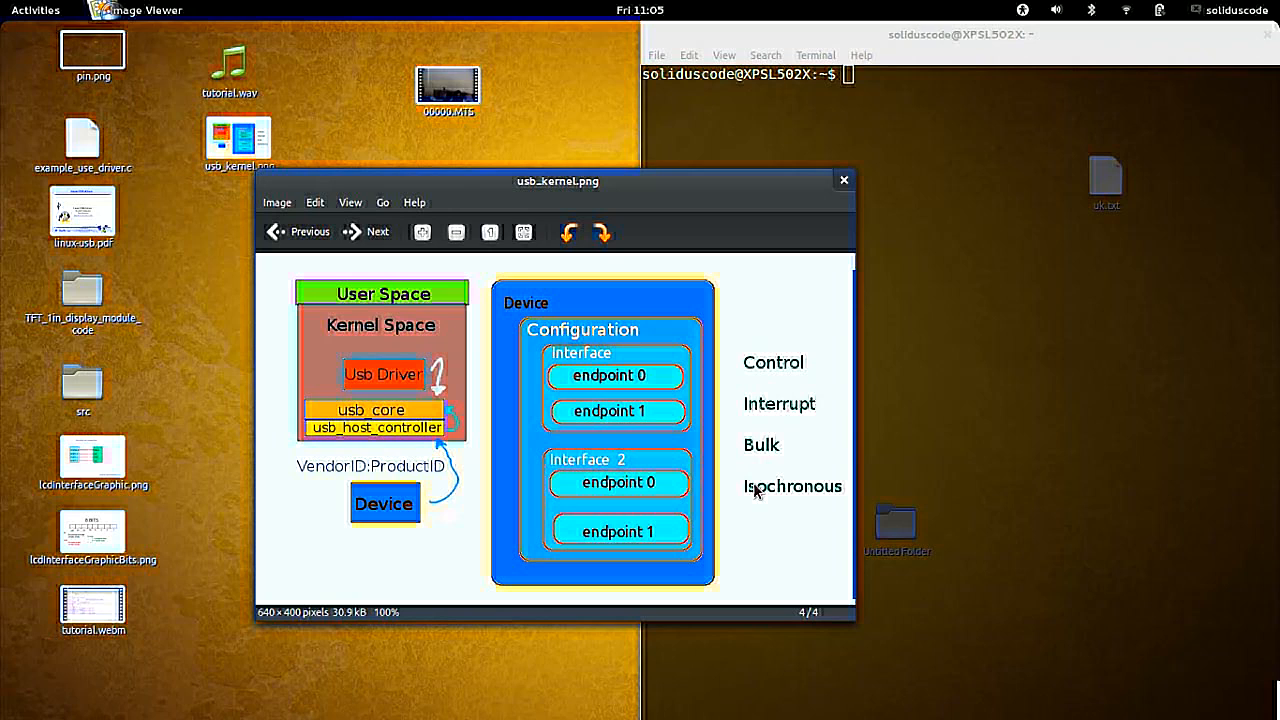
mouse_move(804, 498)
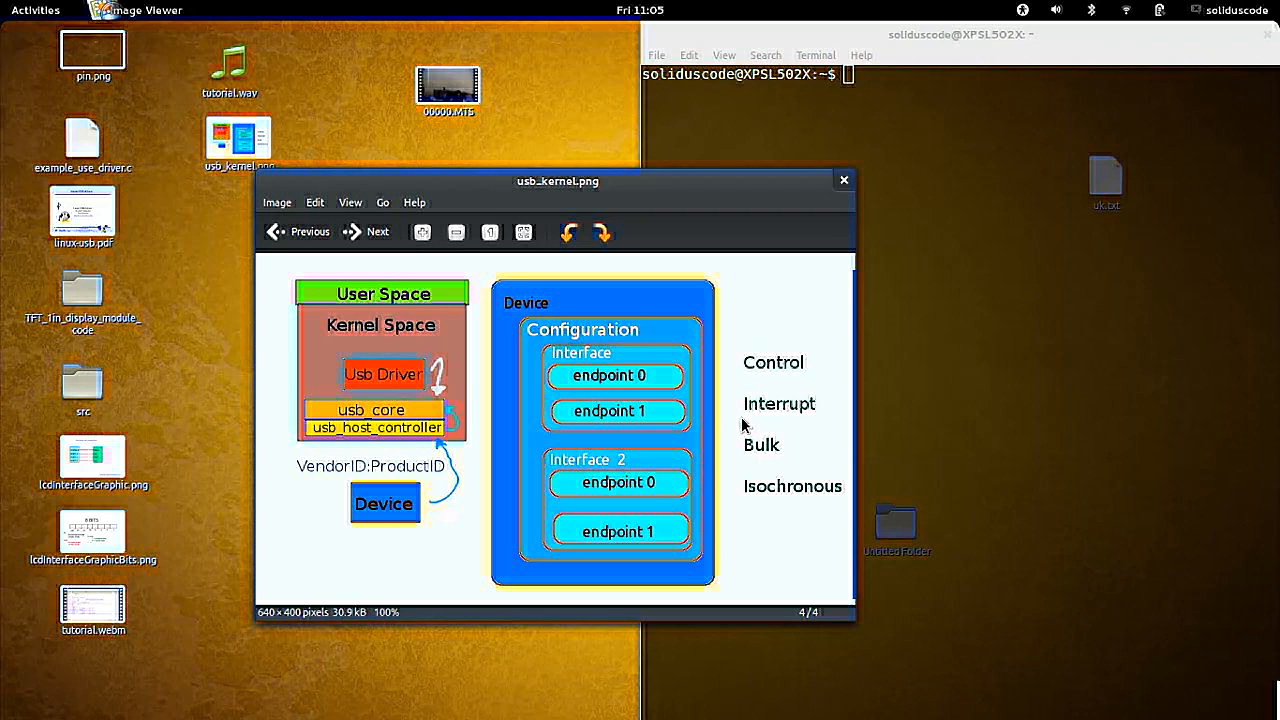
mouse_move(756, 464)
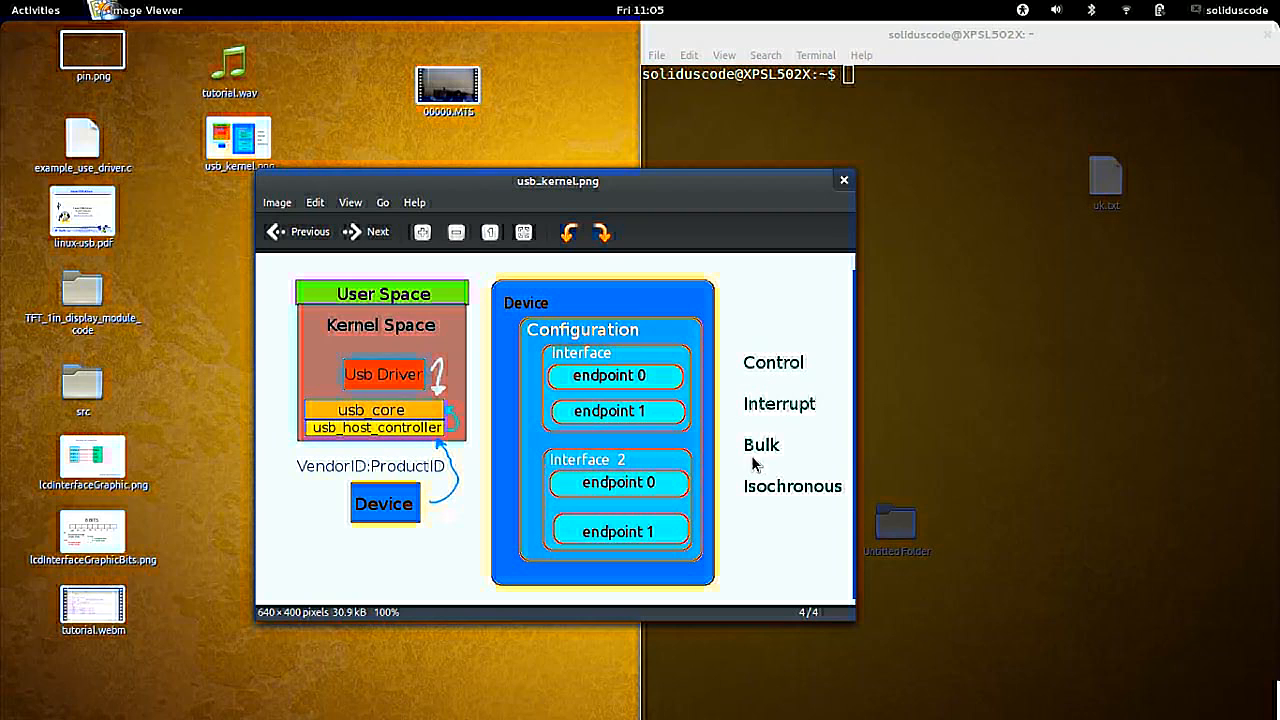
mouse_move(780, 364)
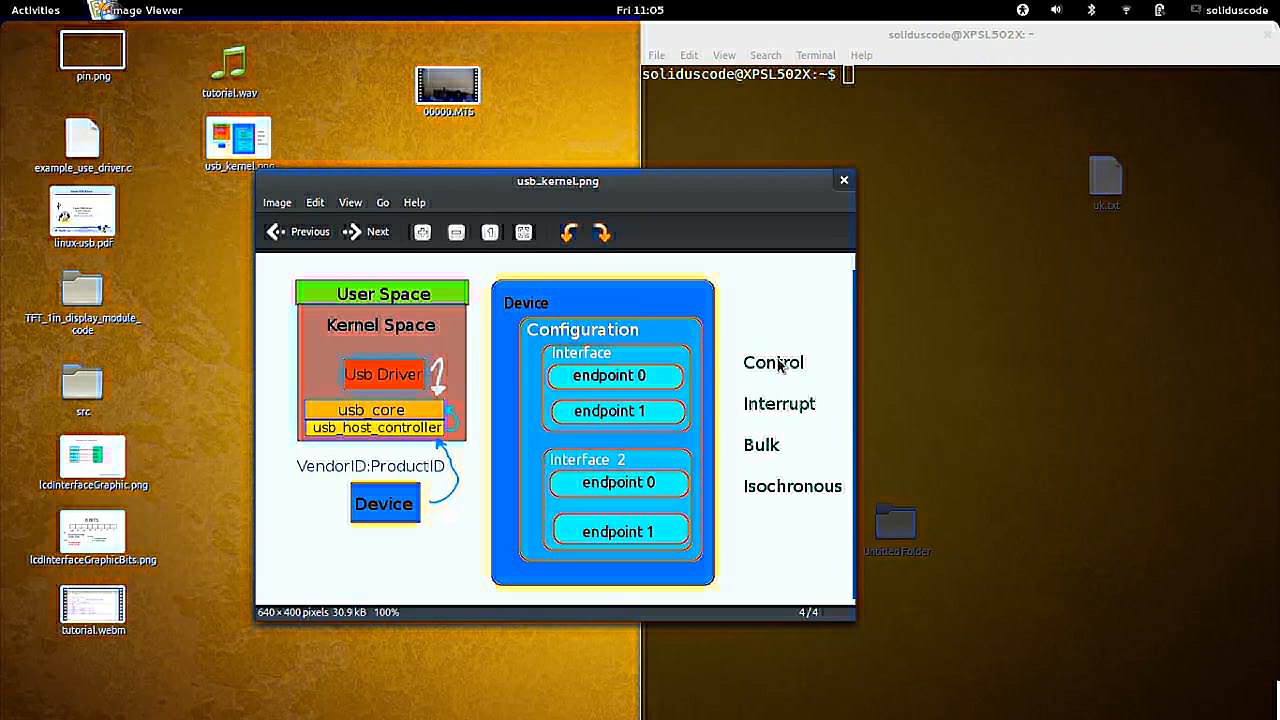
mouse_move(800, 344)
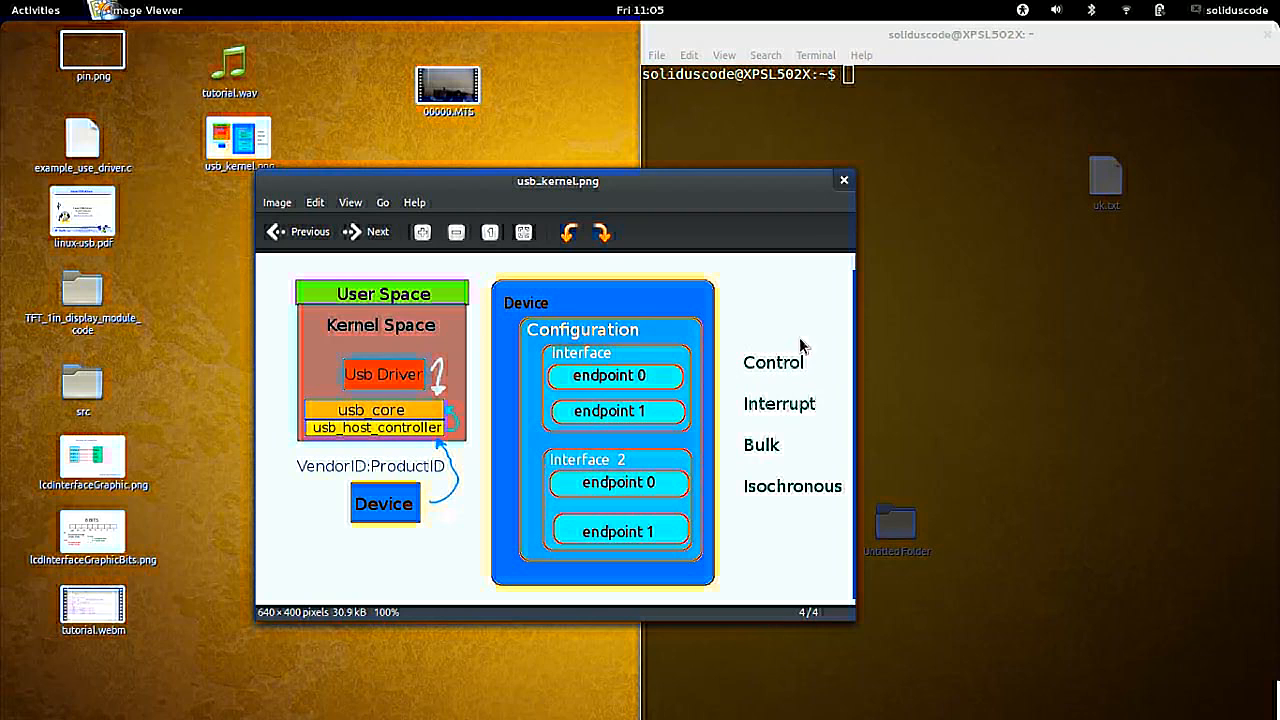
mouse_move(736, 436)
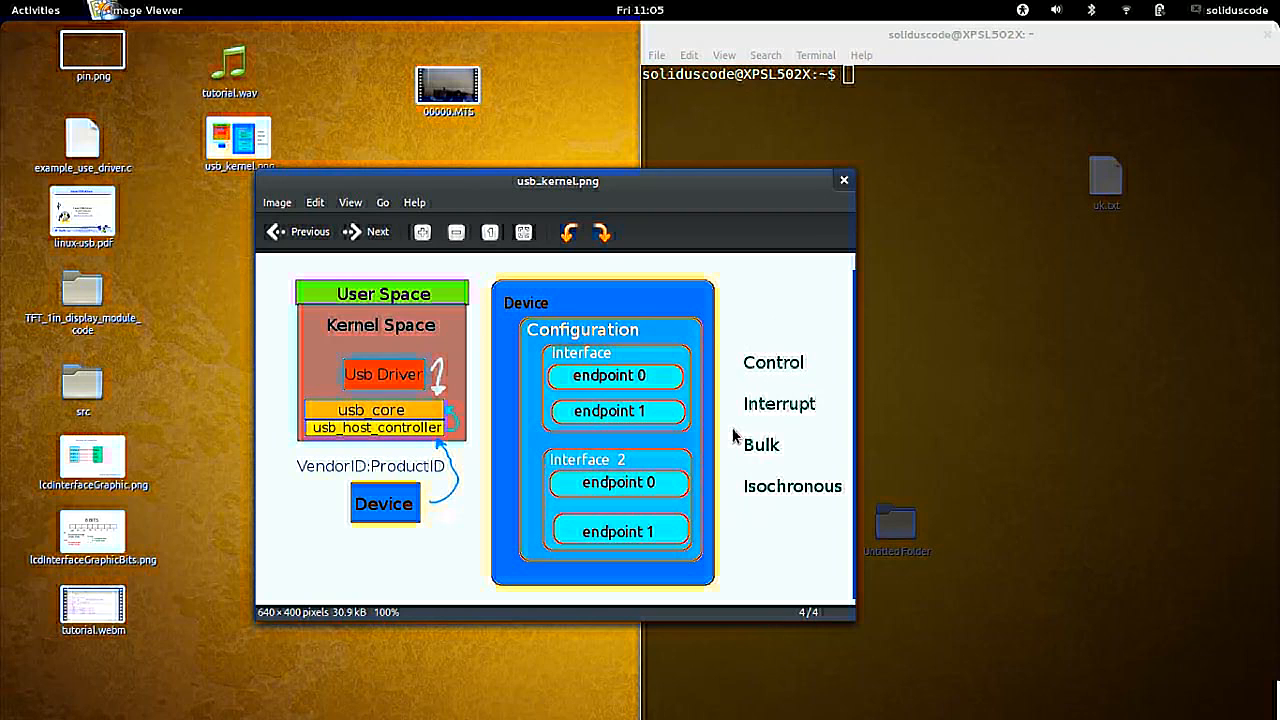
mouse_move(618, 420)
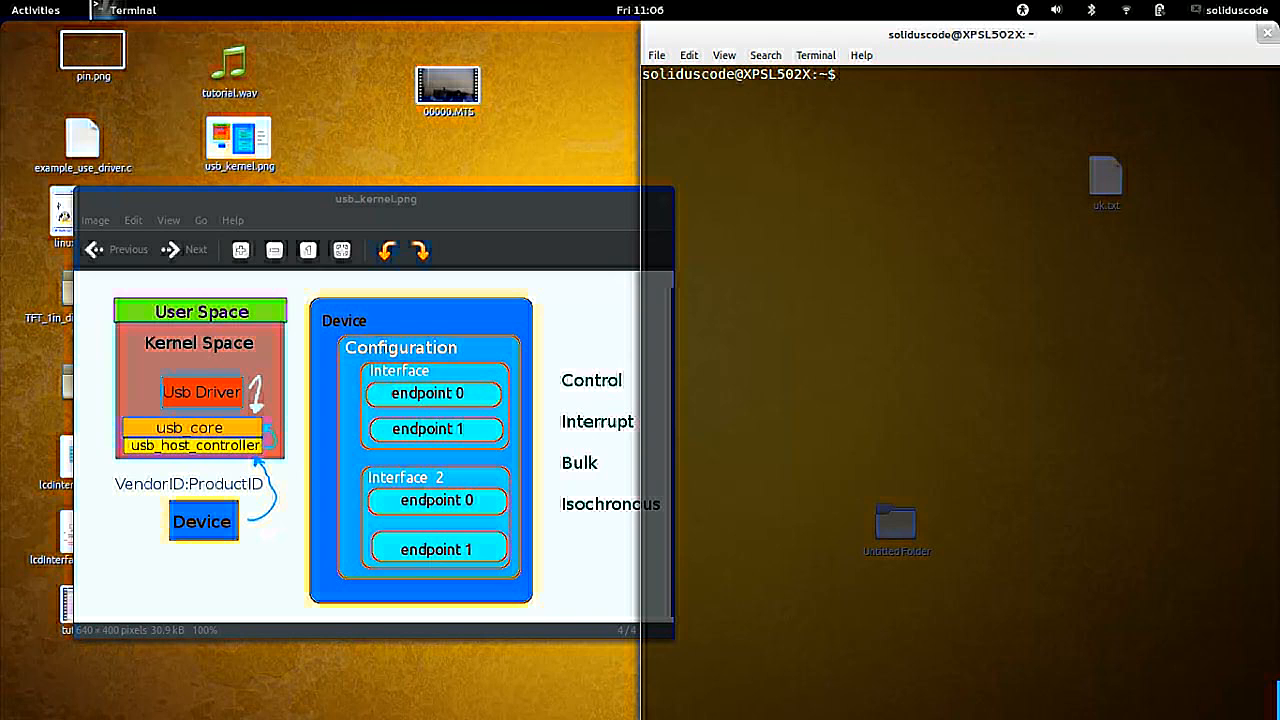
Run lsusb to list USB buses and devices with vendor and product IDs.
text(lsusb)
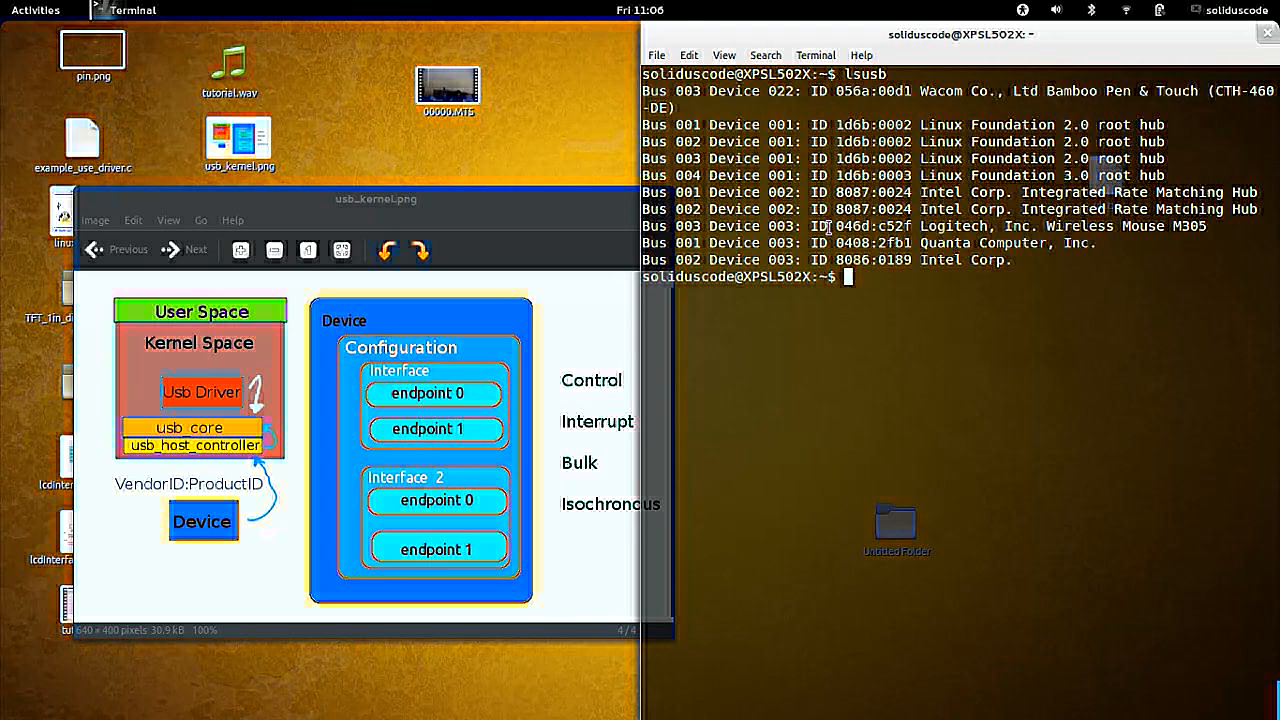
double_click(850, 226)
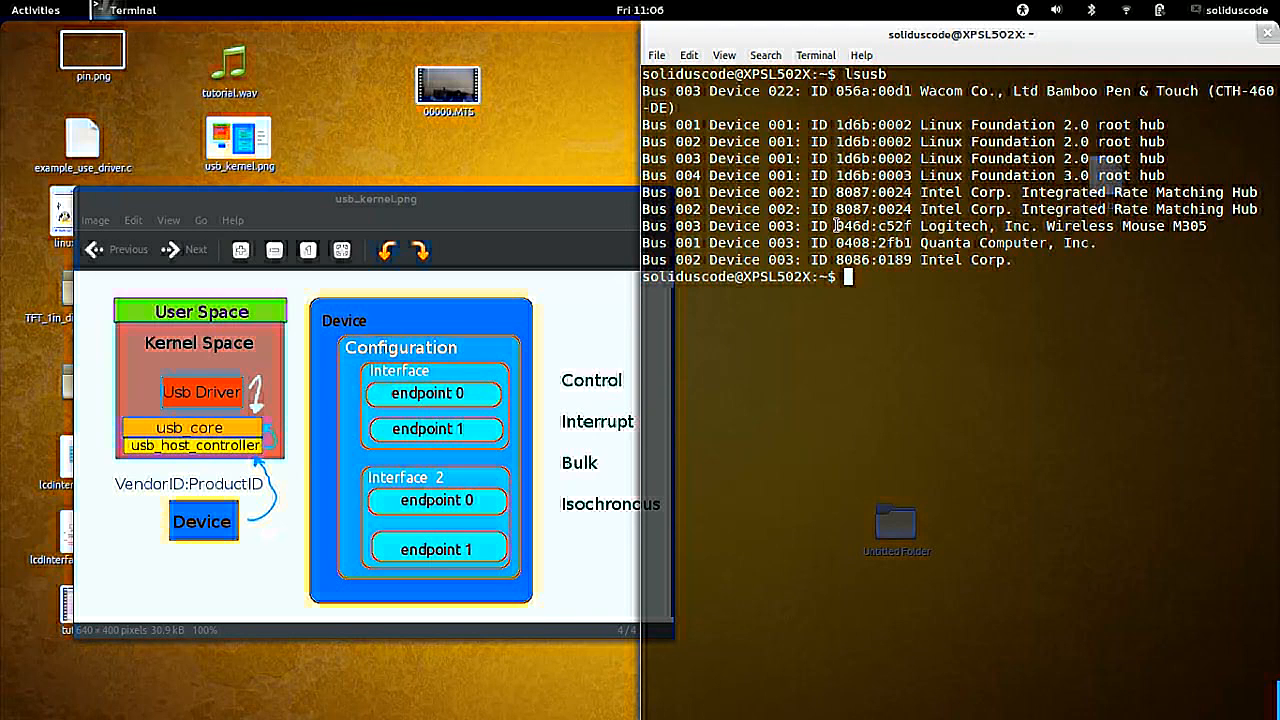
double_click(872, 226)
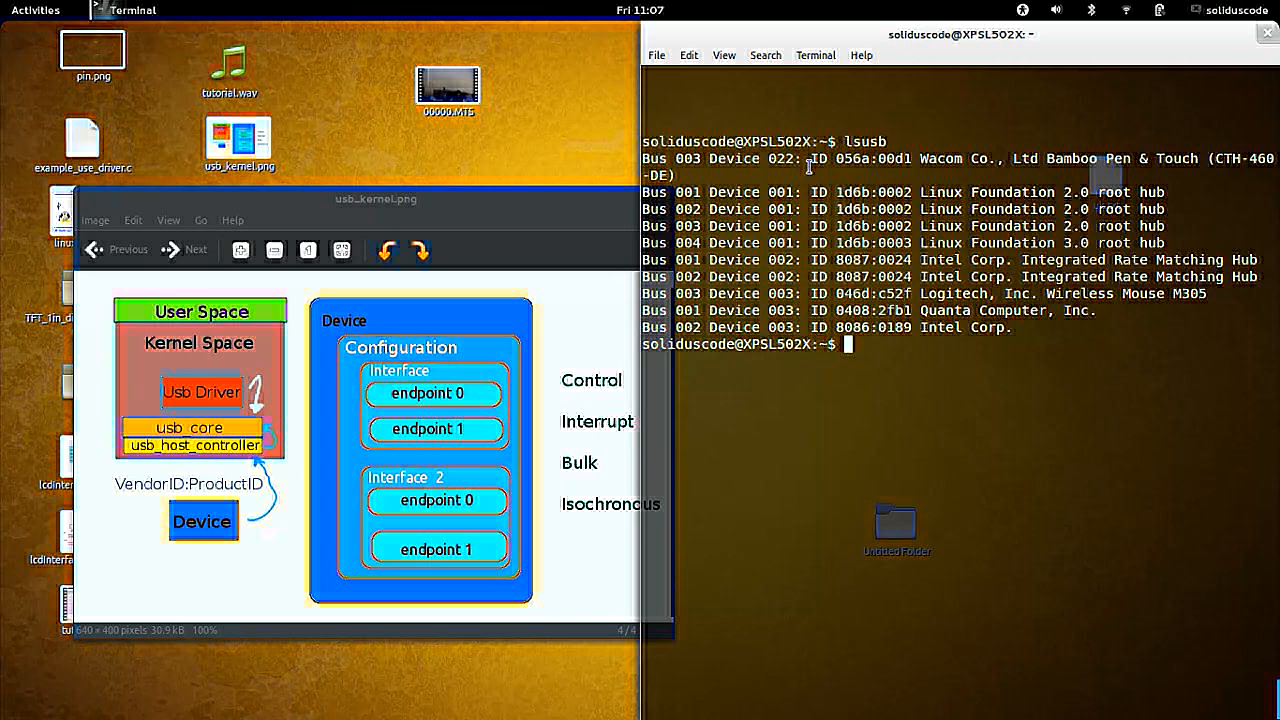
double_click(732, 158)
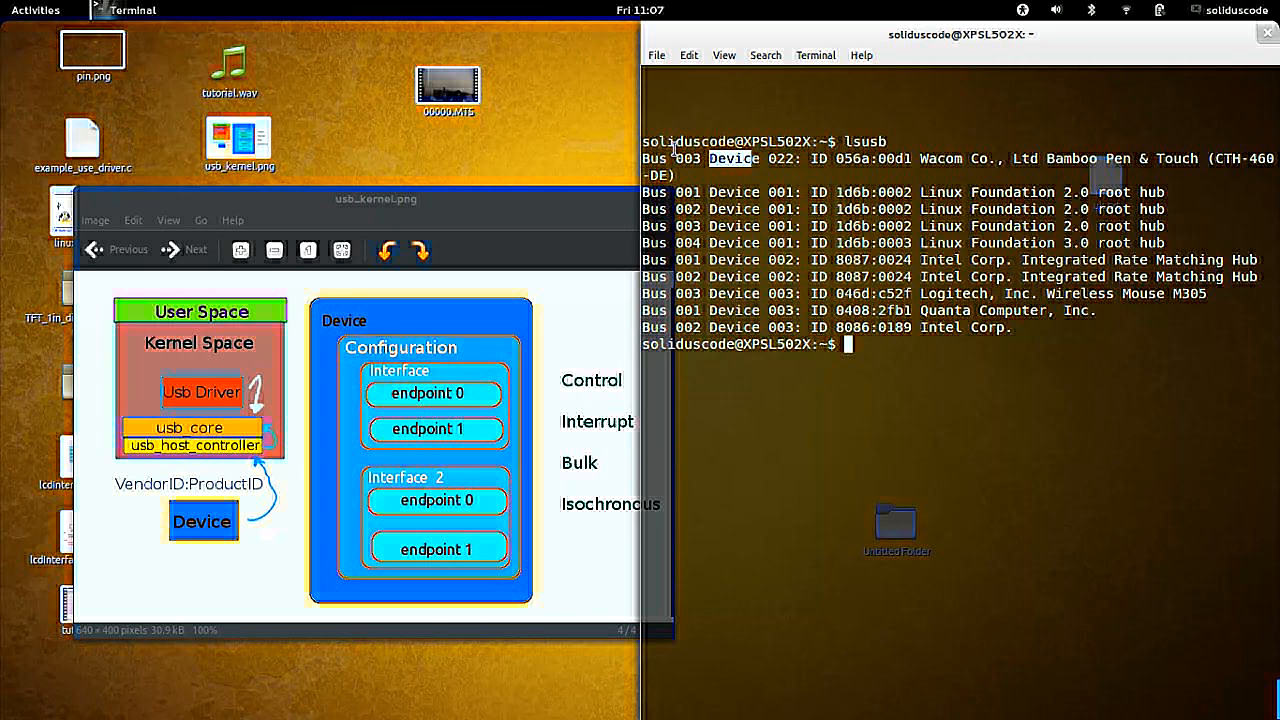